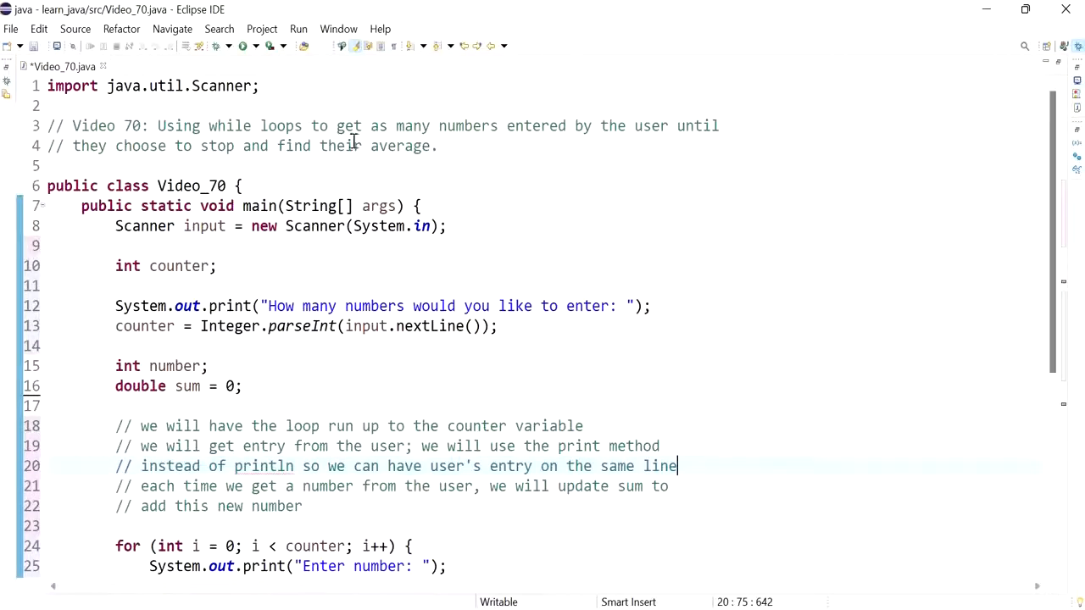
# Move the number and sum declarations under counter and remove the explanatory loop comments.
pyautogui.moveTo(159, 126); pyautogui.dragTo(338, 125)
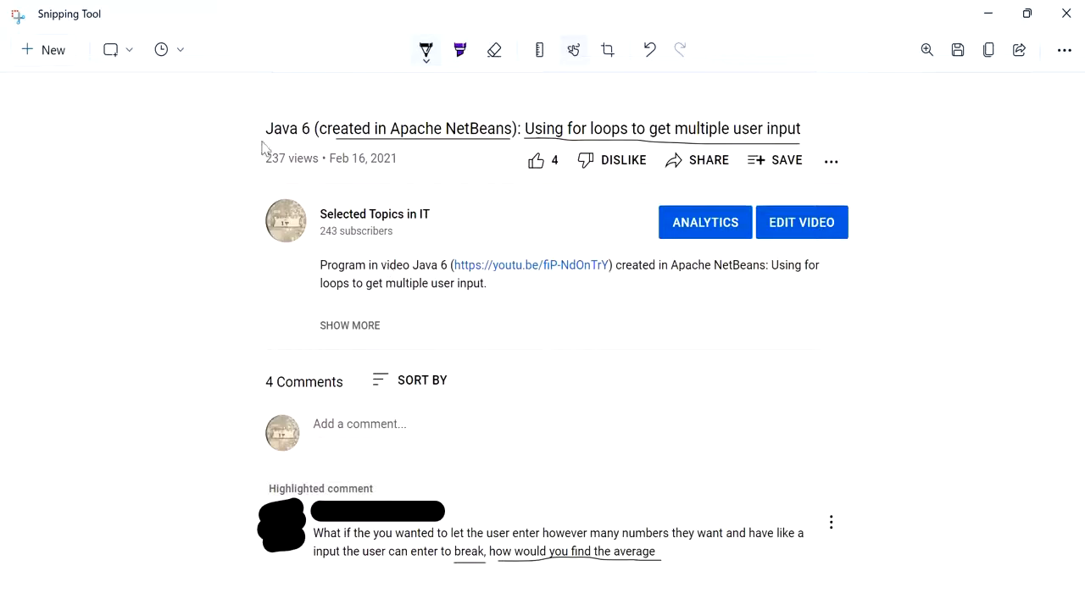
pyautogui.moveTo(320, 139)
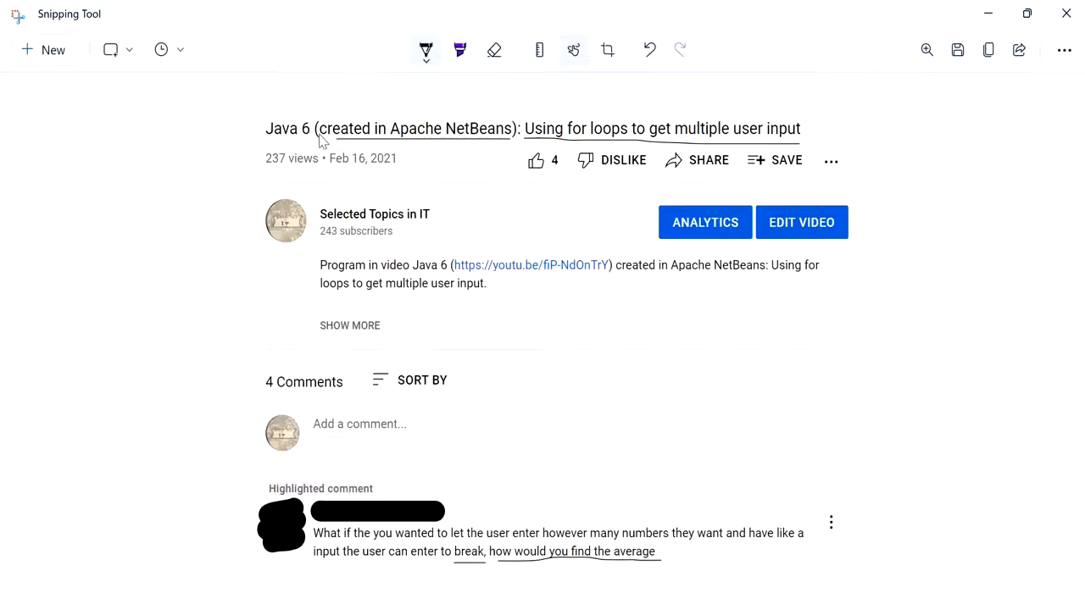
pyautogui.moveTo(528, 139)
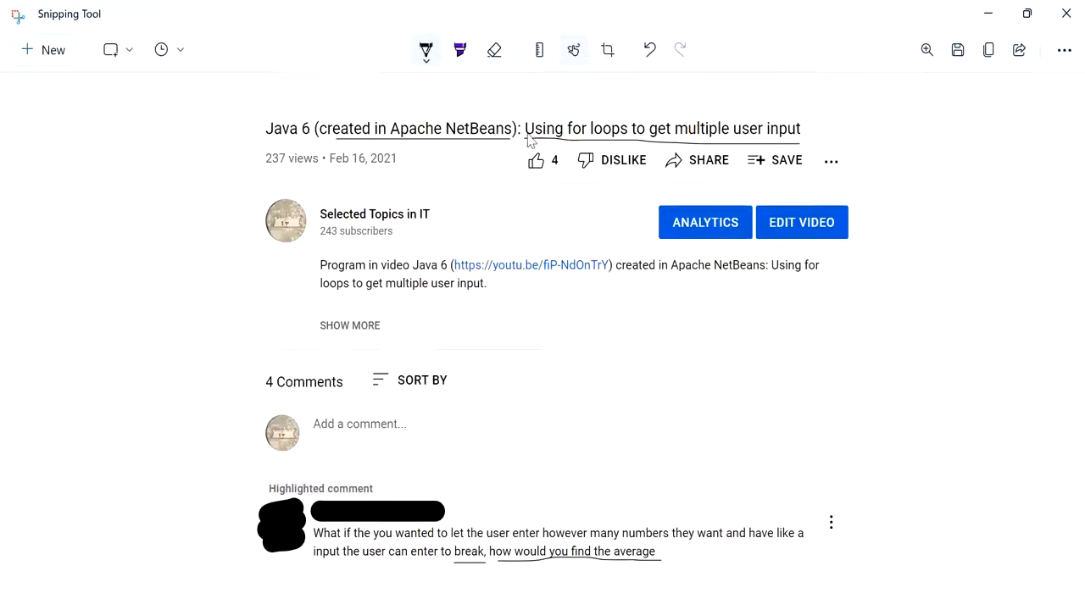
pyautogui.moveTo(742, 139)
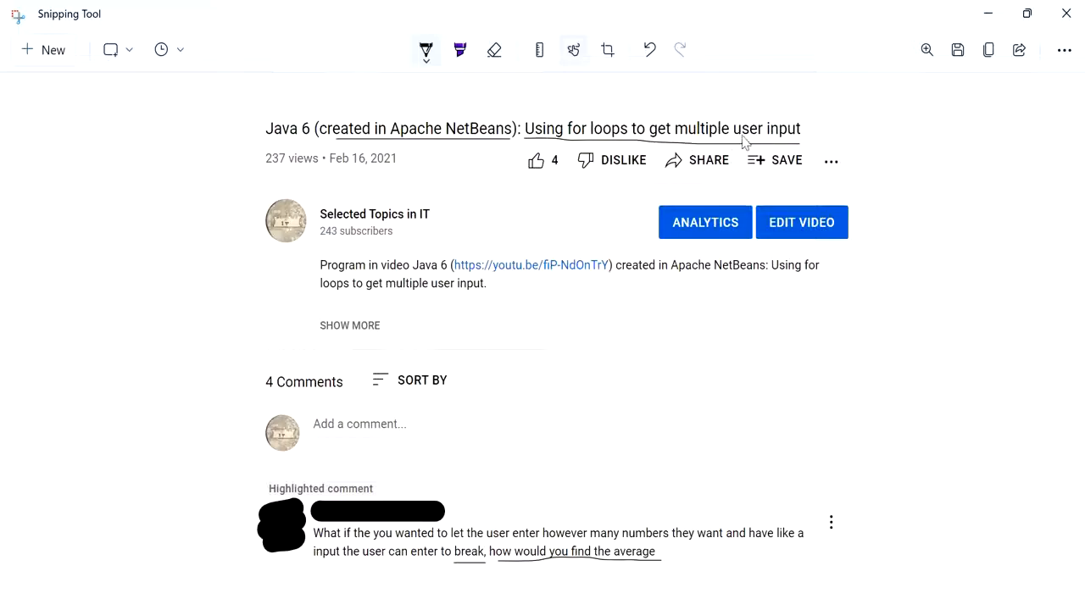
pyautogui.moveTo(322, 563)
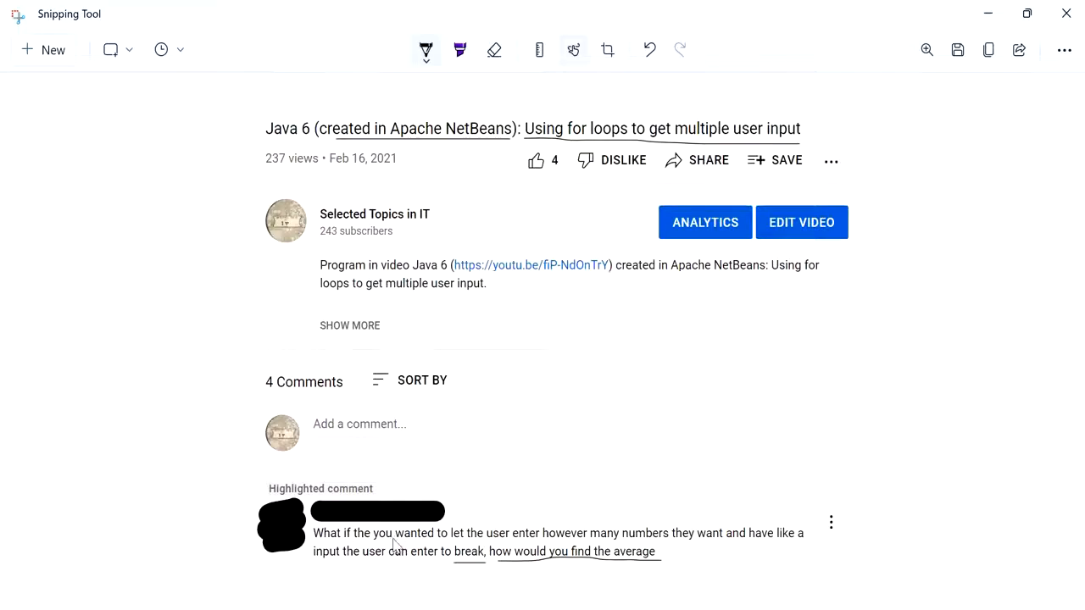
pyautogui.moveTo(569, 545)
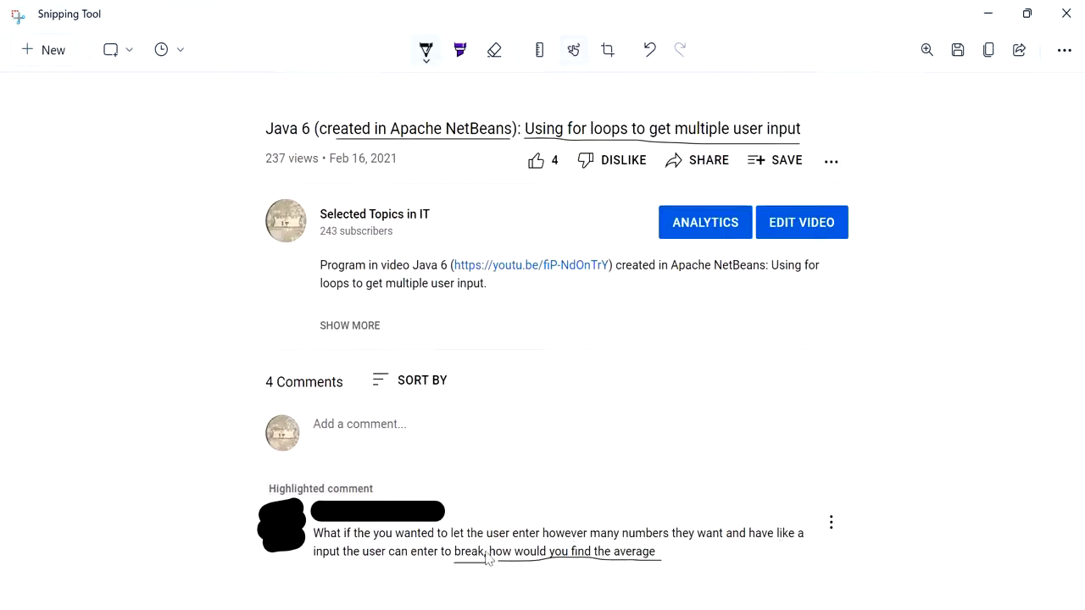
pyautogui.moveTo(454, 569)
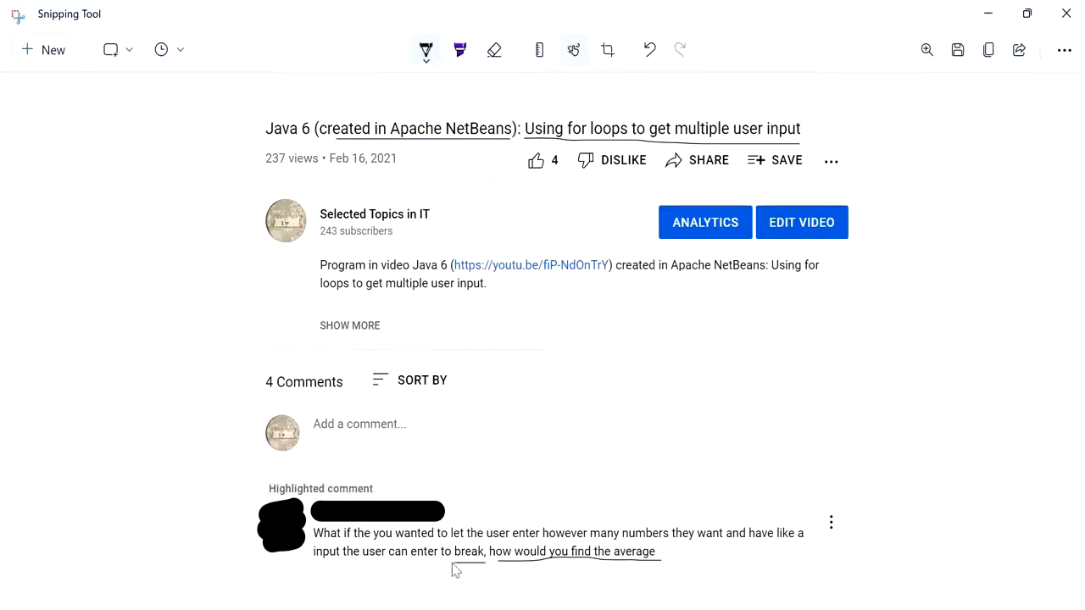
pyautogui.moveTo(659, 570)
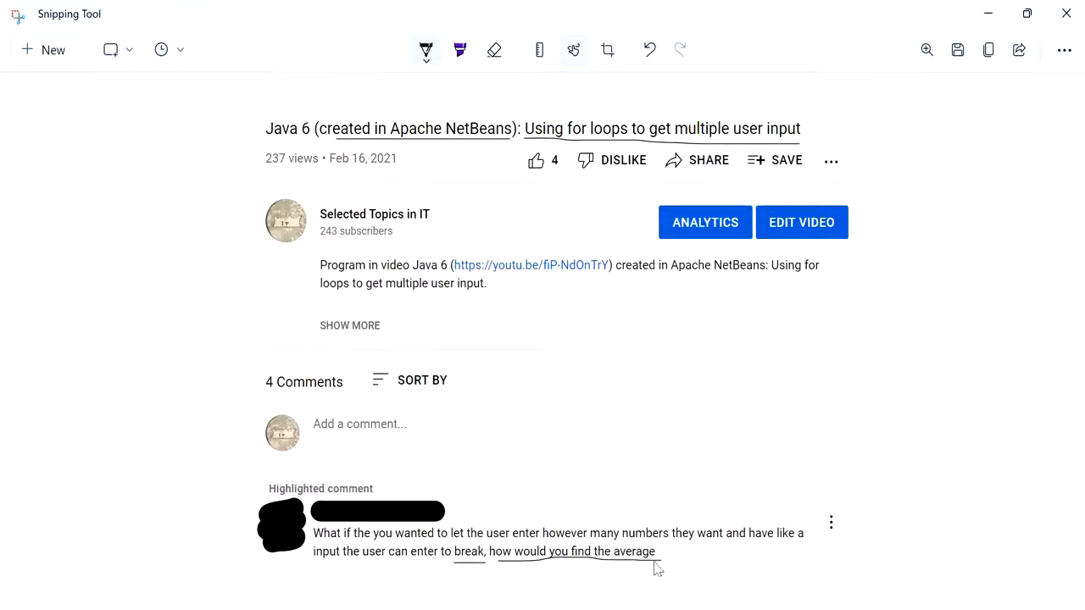
pyautogui.moveTo(709, 583)
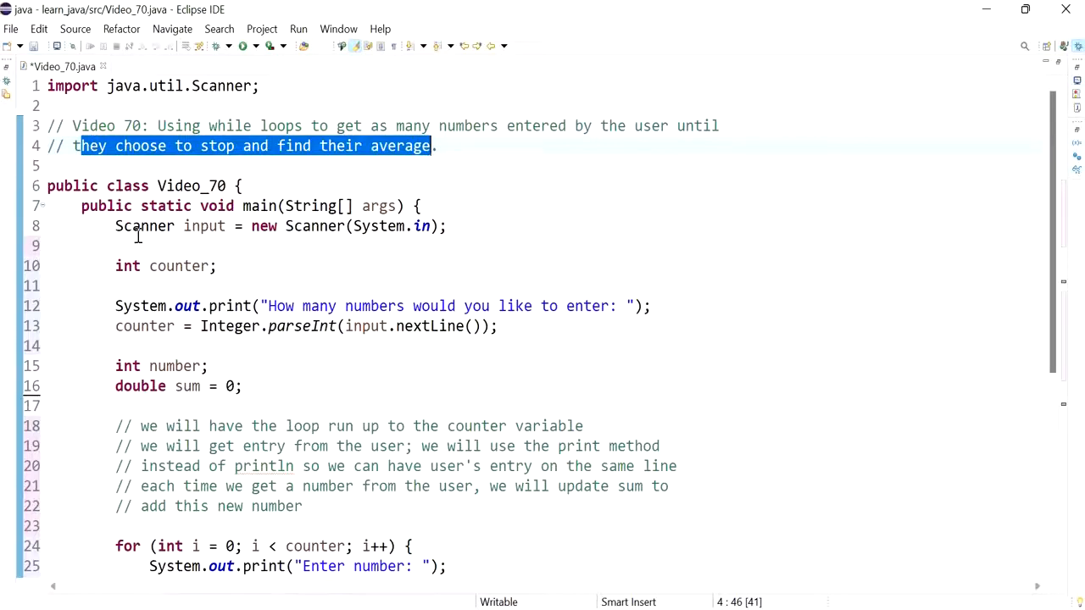
pyautogui.moveTo(288, 256)
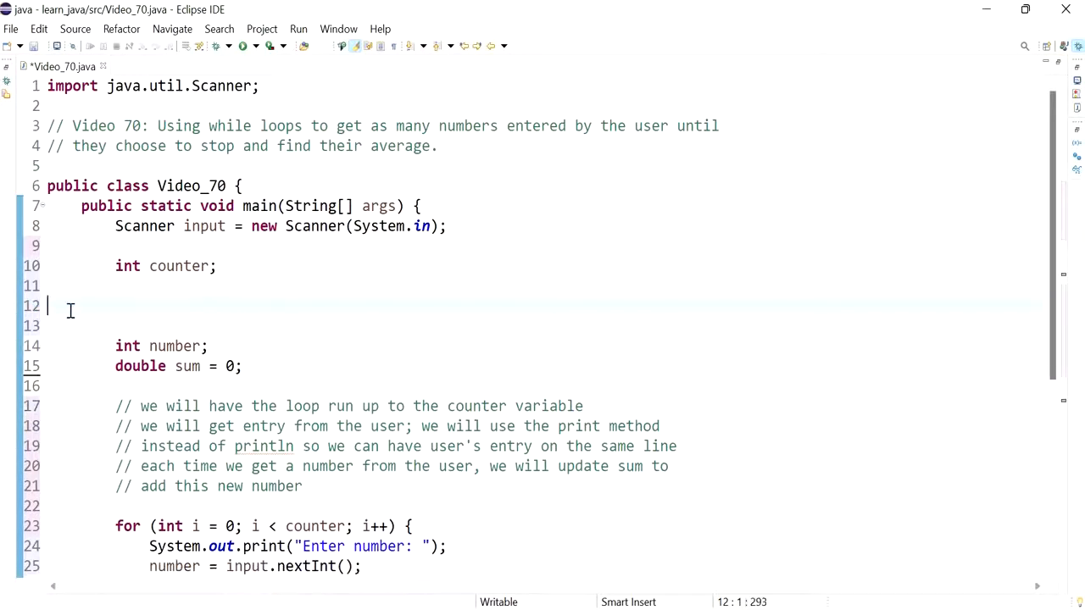
pyautogui.moveTo(47, 305); pyautogui.dragTo(48, 346)
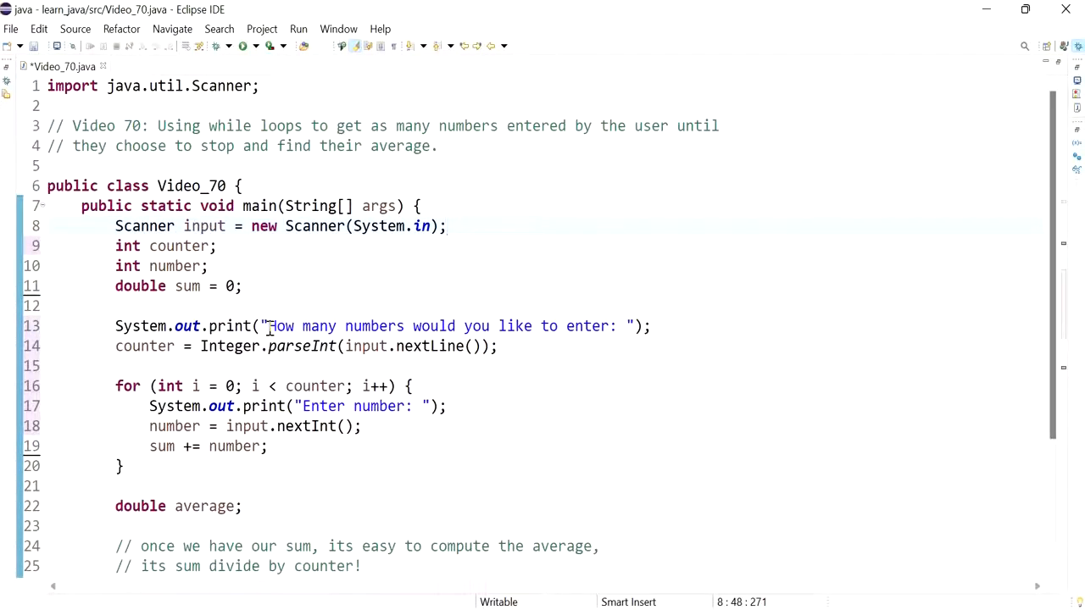
# Reword the first prompt to "Enter a number (hit enter to stop): ".
pyautogui.moveTo(269, 325); pyautogui.dragTo(606, 326)
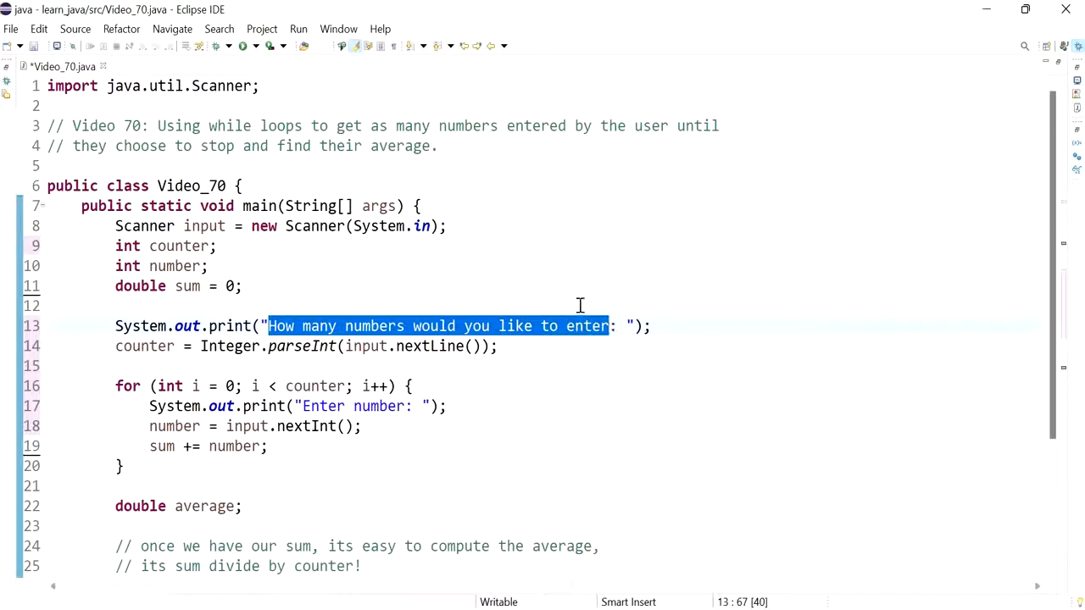
pyautogui.write('Enter a numb: ");')
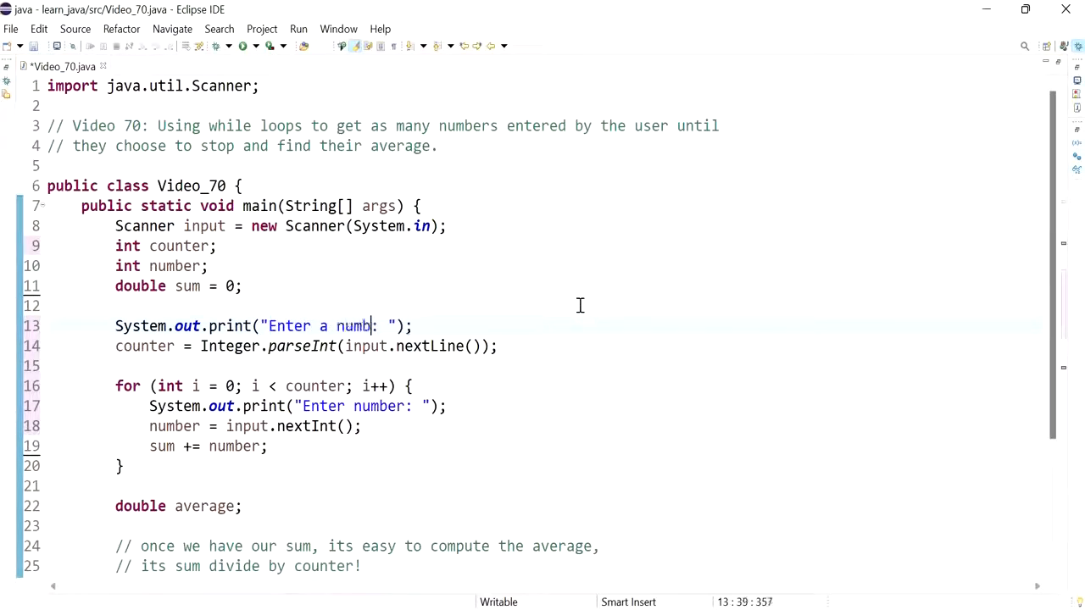
pyautogui.write('er (hit:')
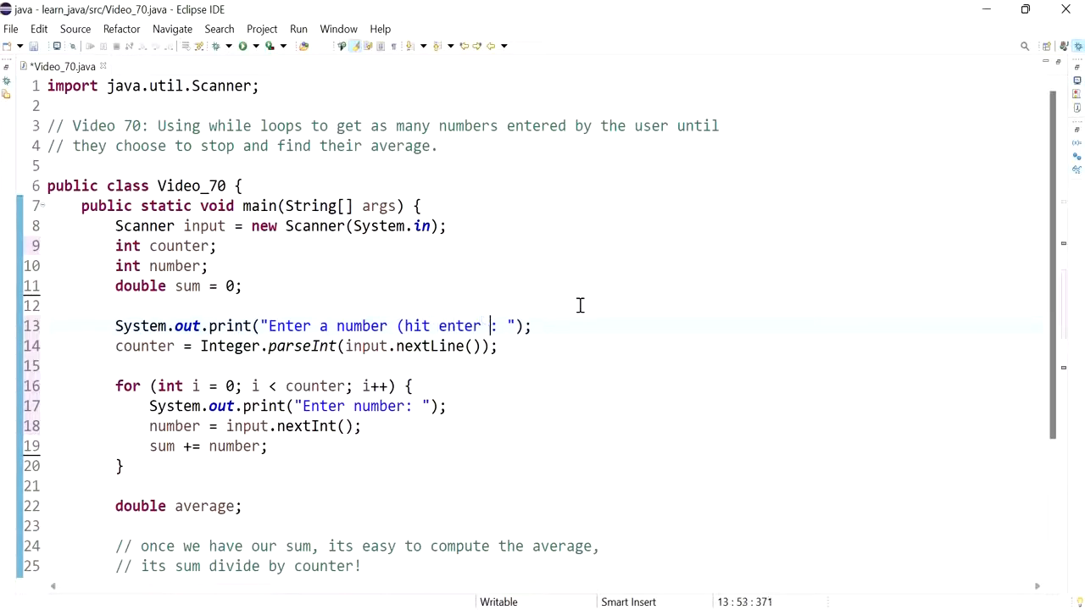
pyautogui.write('to st')
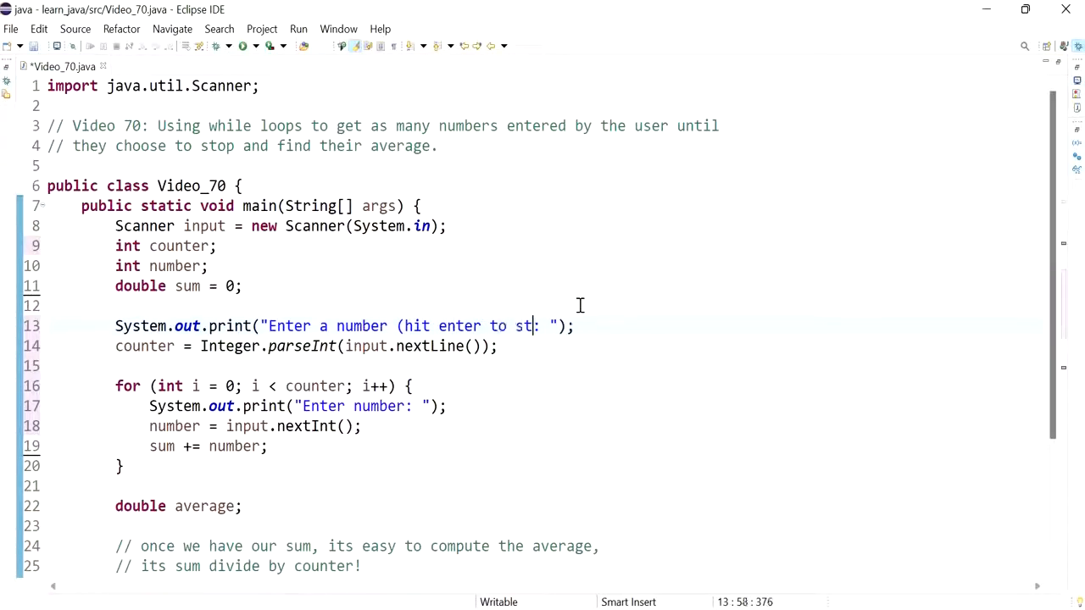
pyautogui.write('op')
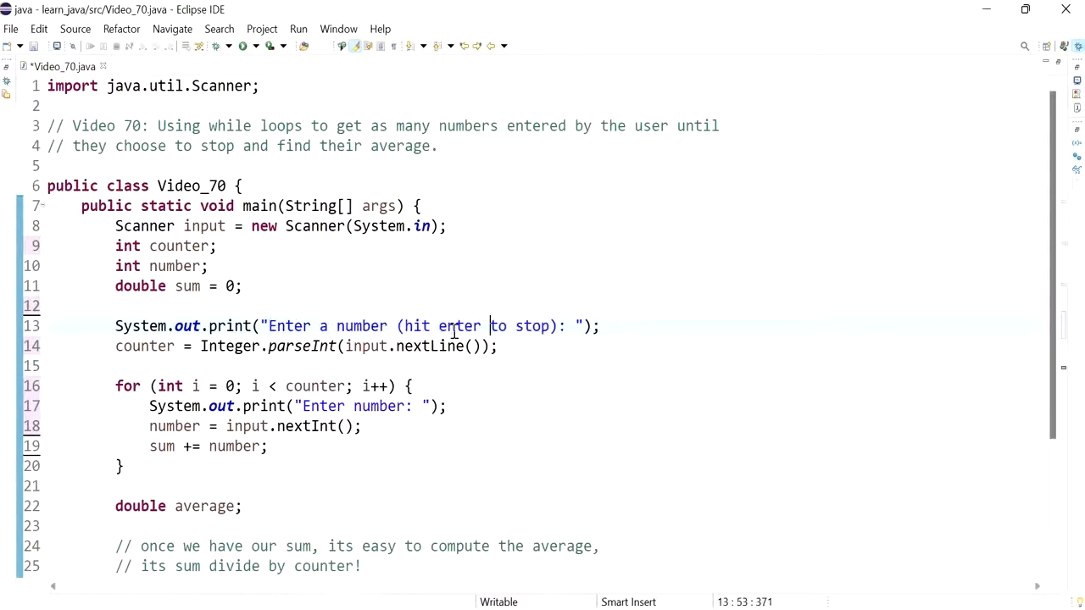
pyautogui.moveTo(404, 325); pyautogui.dragTo(549, 325)
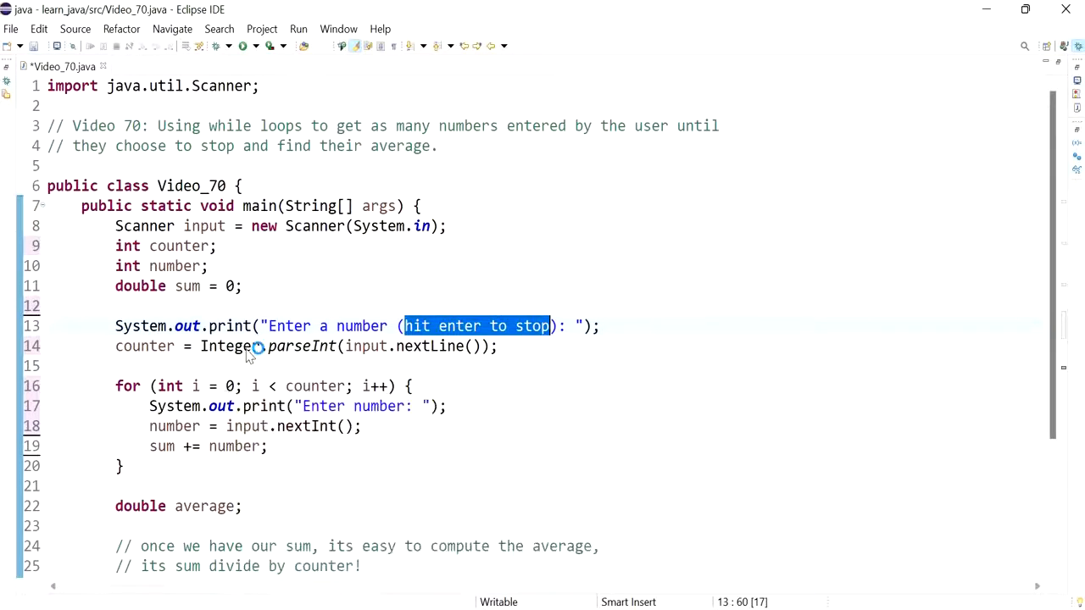
pyautogui.moveTo(229, 345)
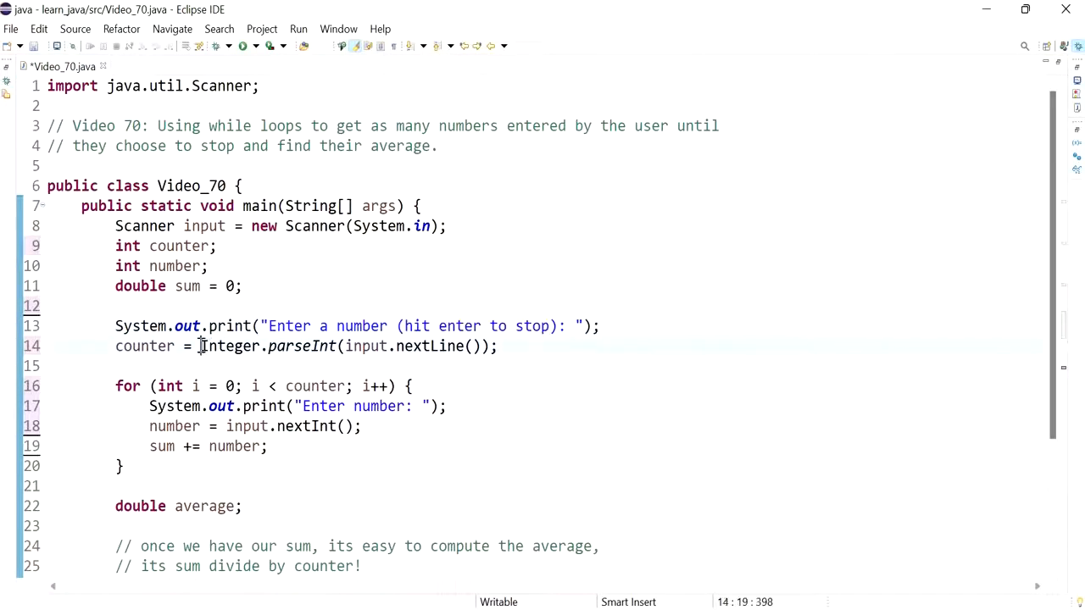
# Declare String userEntry = "" and store input.nextLine() into userEntry instead of parsing into counter.
pyautogui.moveTo(200, 345); pyautogui.dragTo(337, 345)
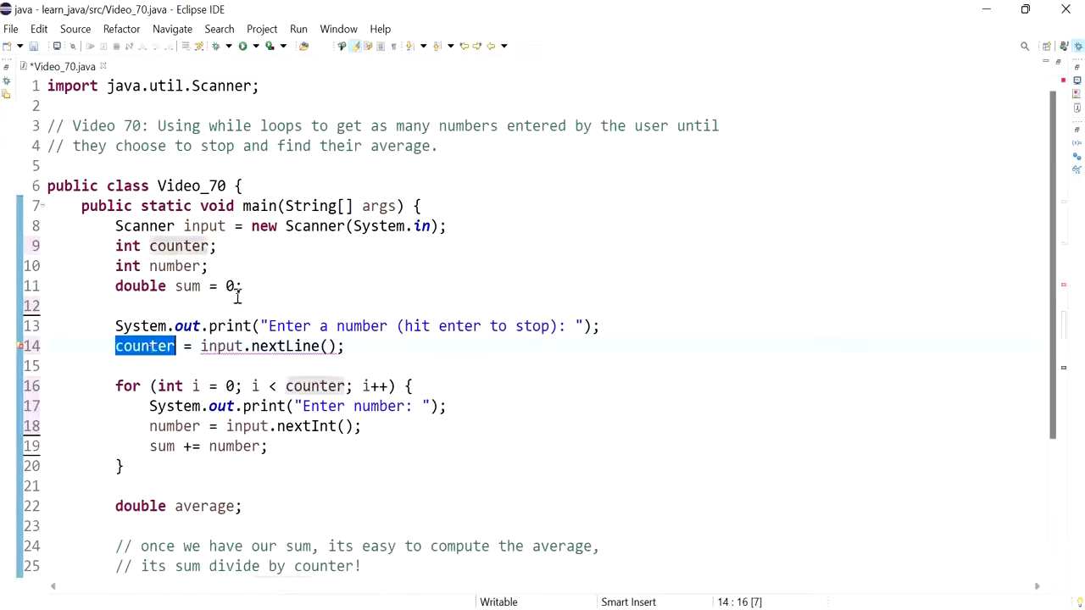
pyautogui.write('String')
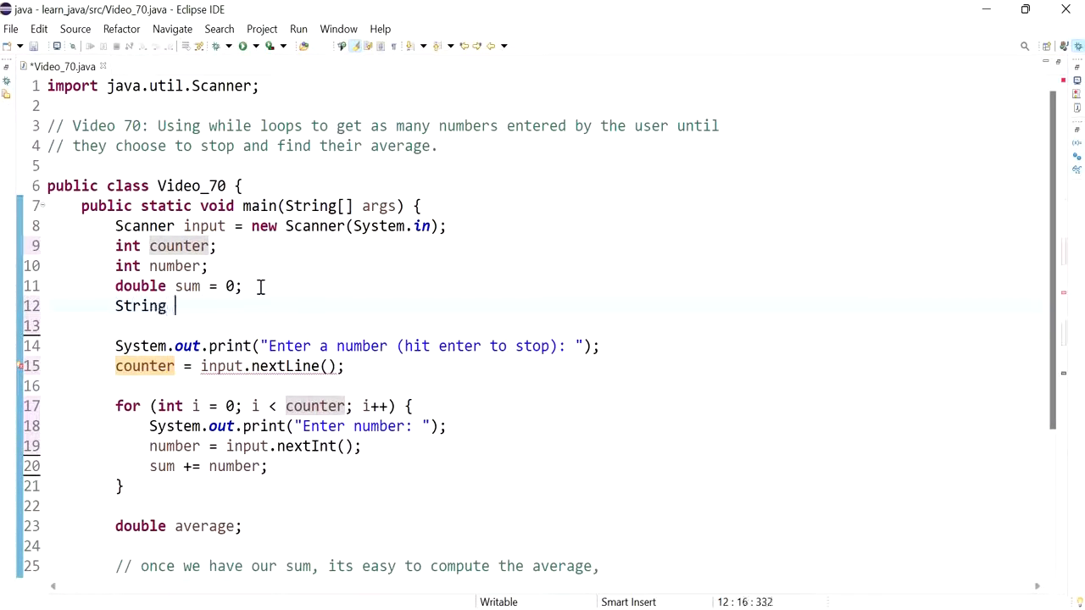
pyautogui.write('userEnte')
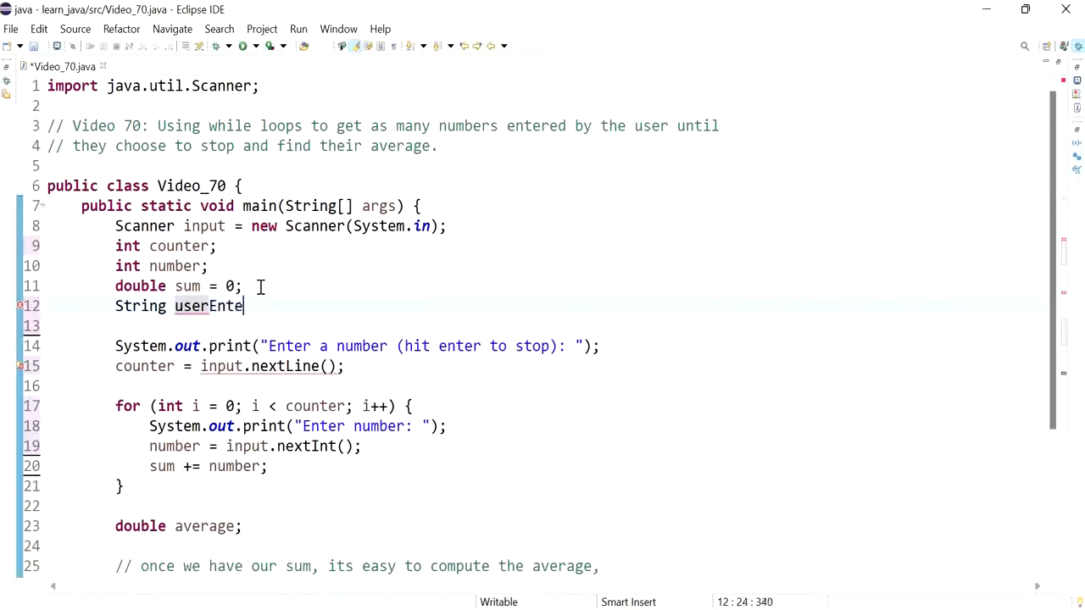
pyautogui.write('r =')
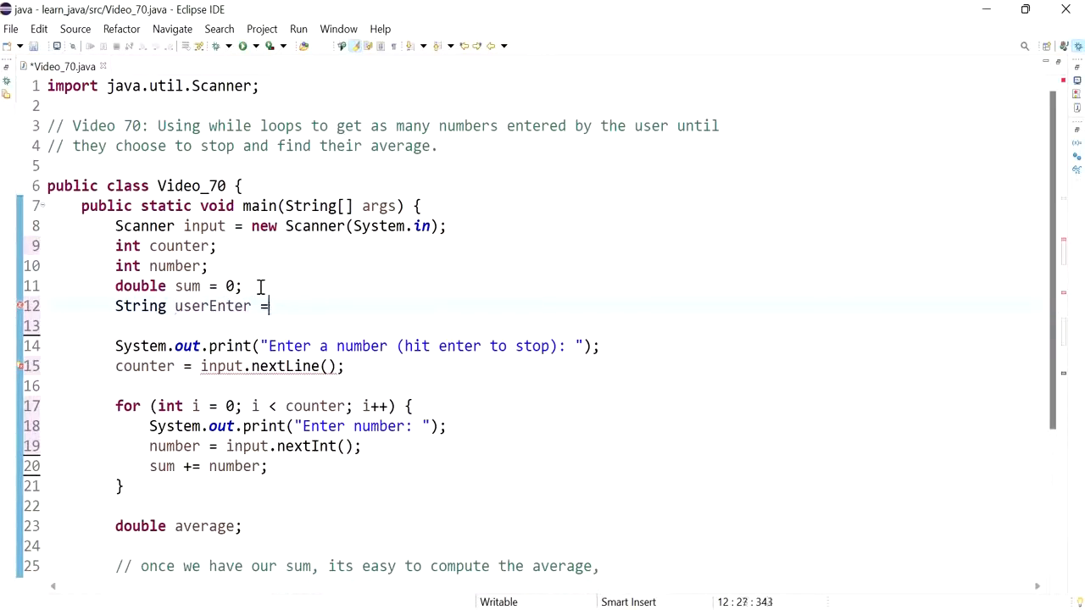
pyautogui.write('"";')
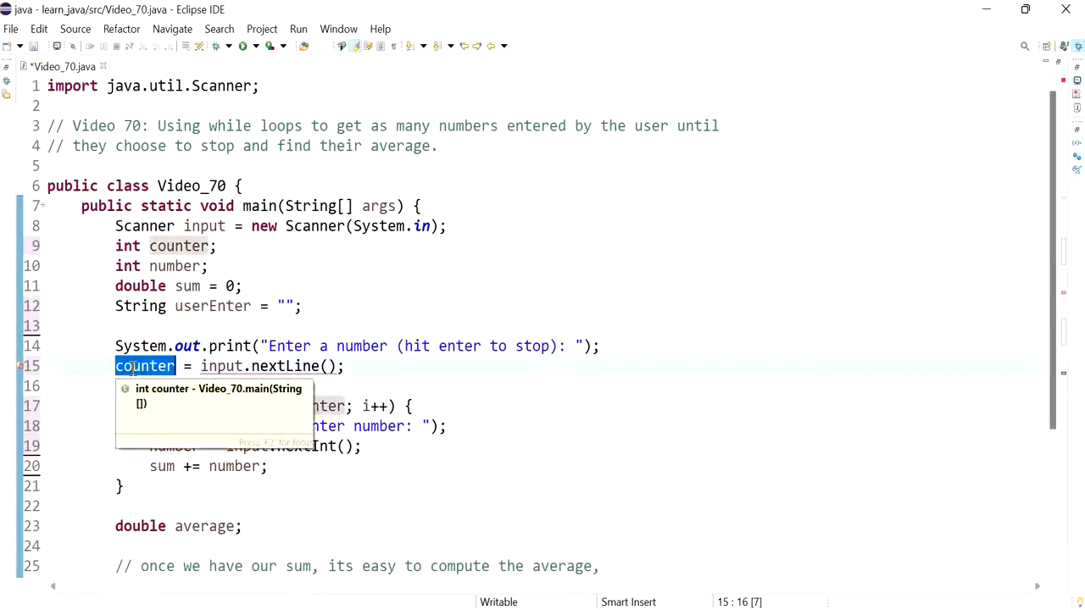
pyautogui.write('userEntr')
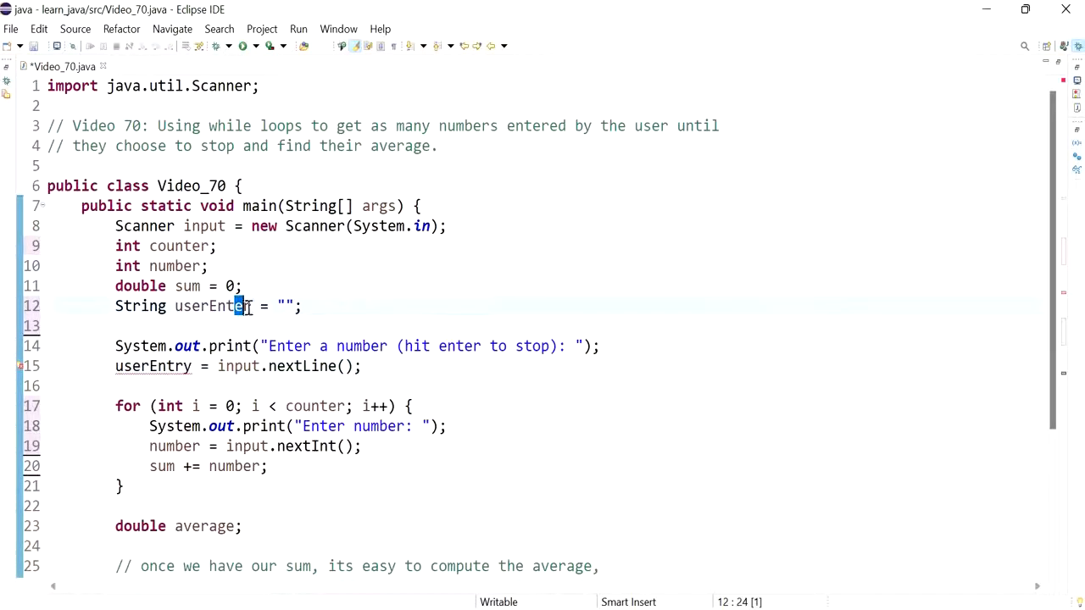
pyautogui.click(362, 366)
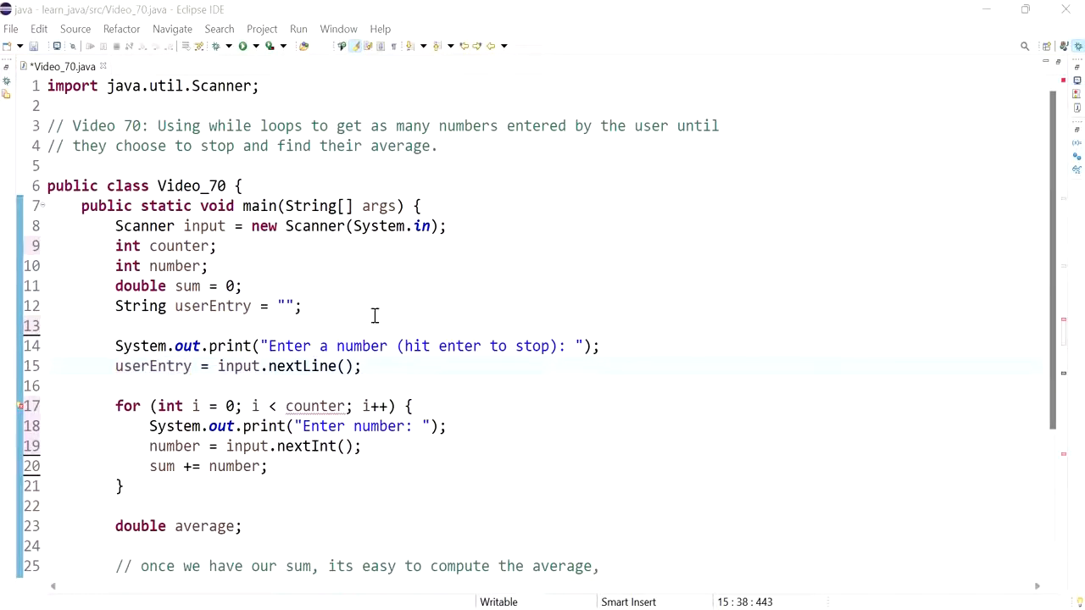
# Add comments about reading the number as a string and entering the loop when it isn't empty.
pyautogui.write('// we will get the number as a string')
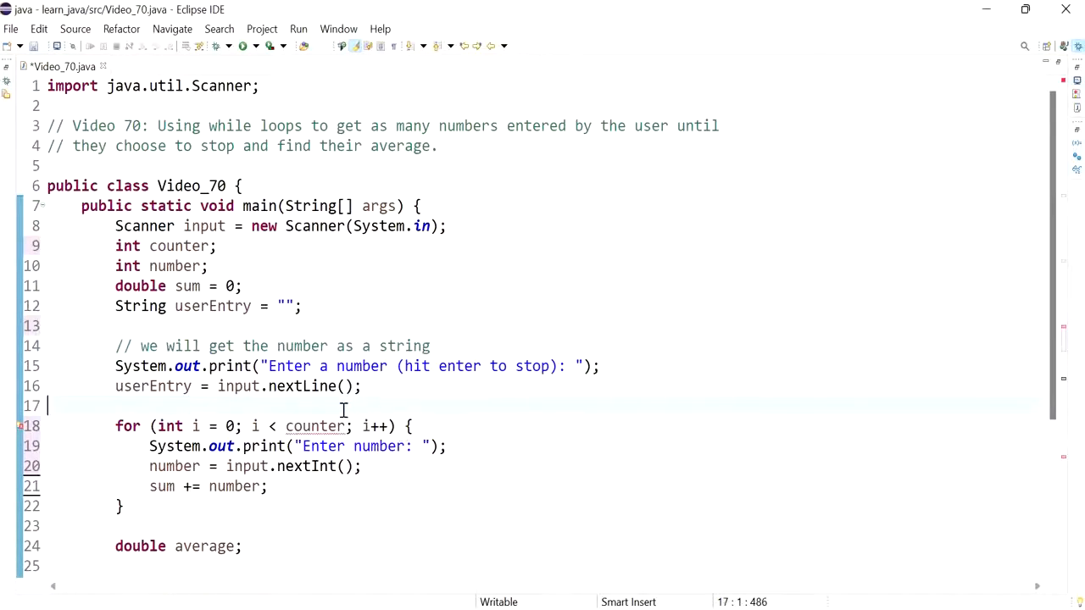
pyautogui.write('// if the string is not empty, we enter a while loop')
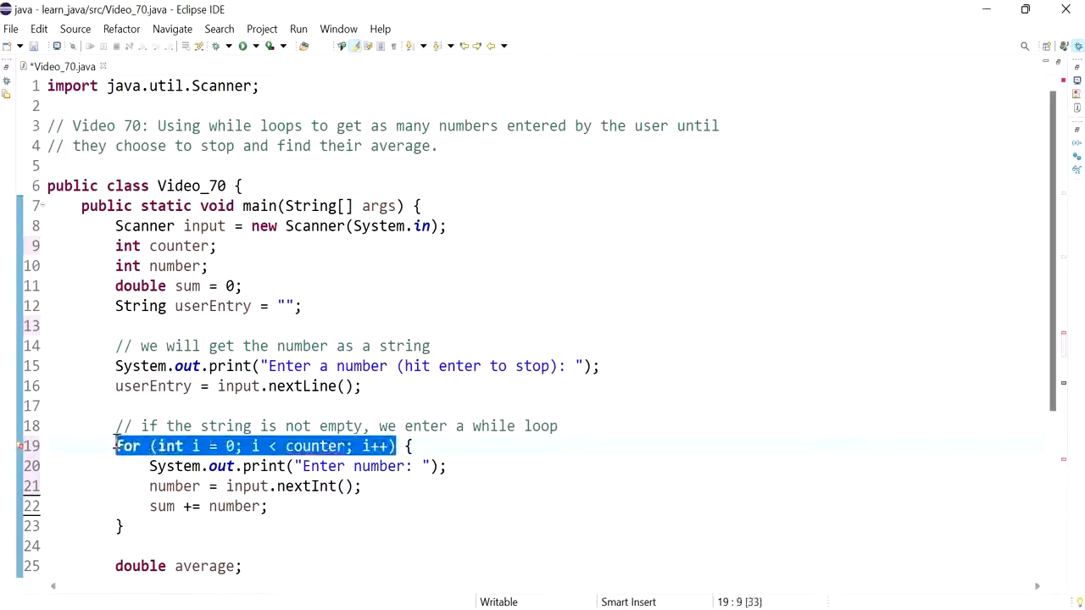
pyautogui.write('while {')
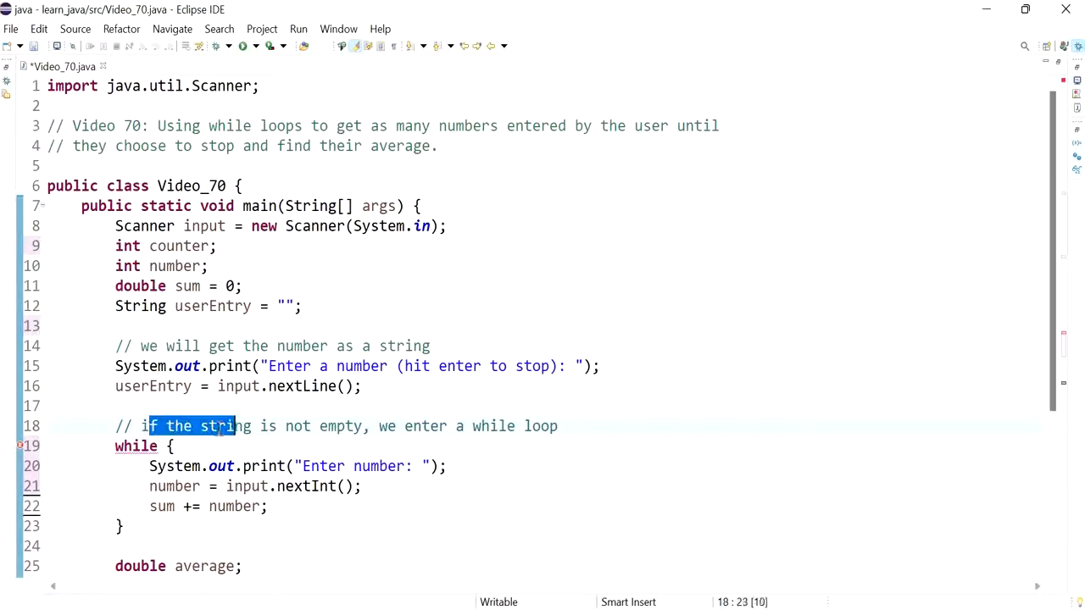
pyautogui.moveTo(245, 427); pyautogui.dragTo(508, 428)
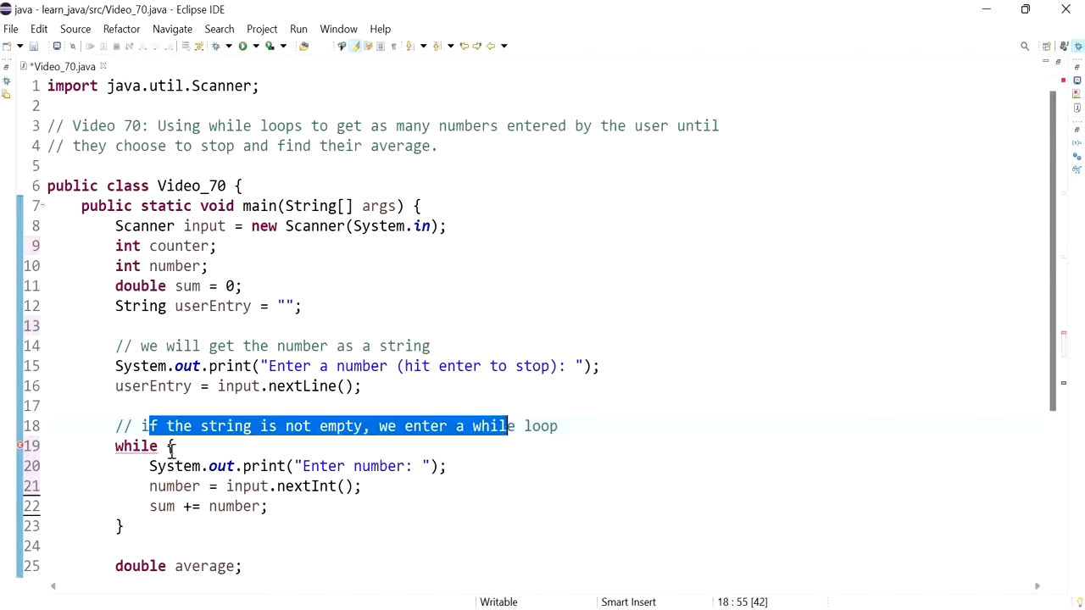
# Write the loop condition as while (!userEntry.isEmpty()).
pyautogui.write('()')
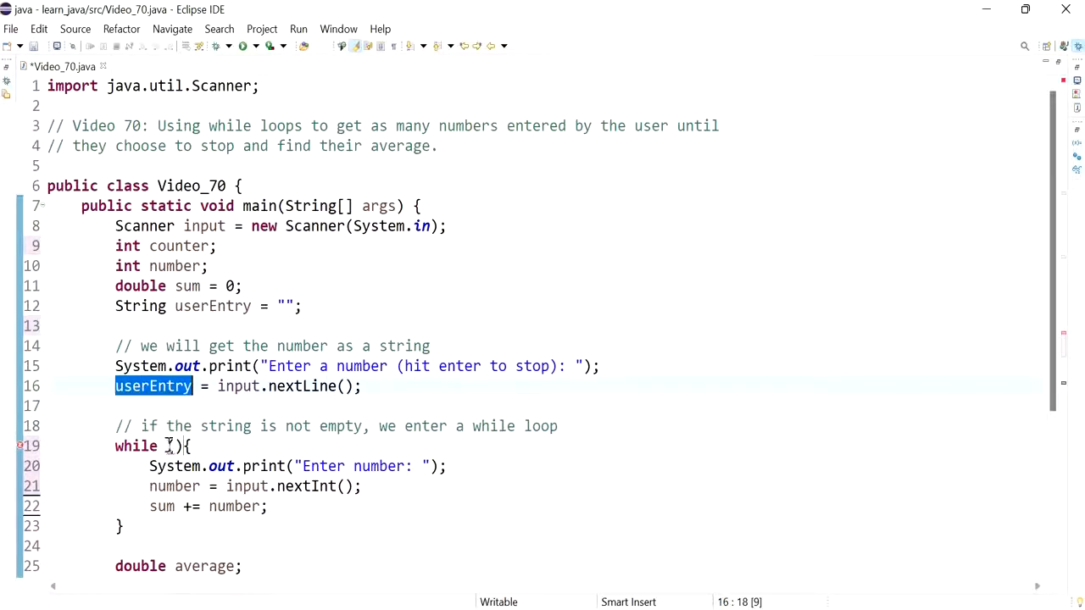
pyautogui.write('userEntry.')
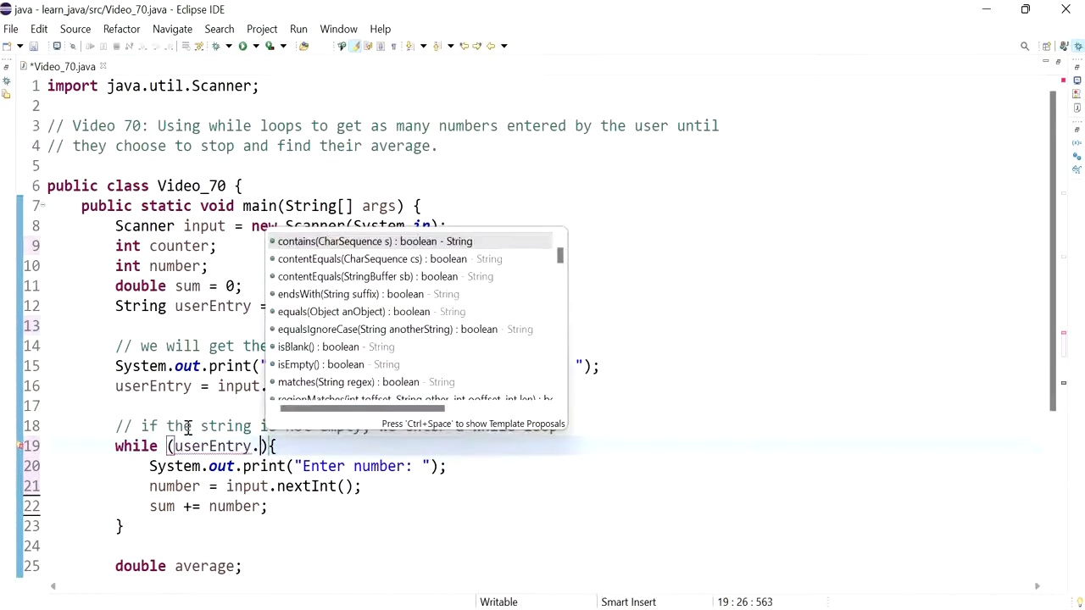
pyautogui.write('isEmpty(')
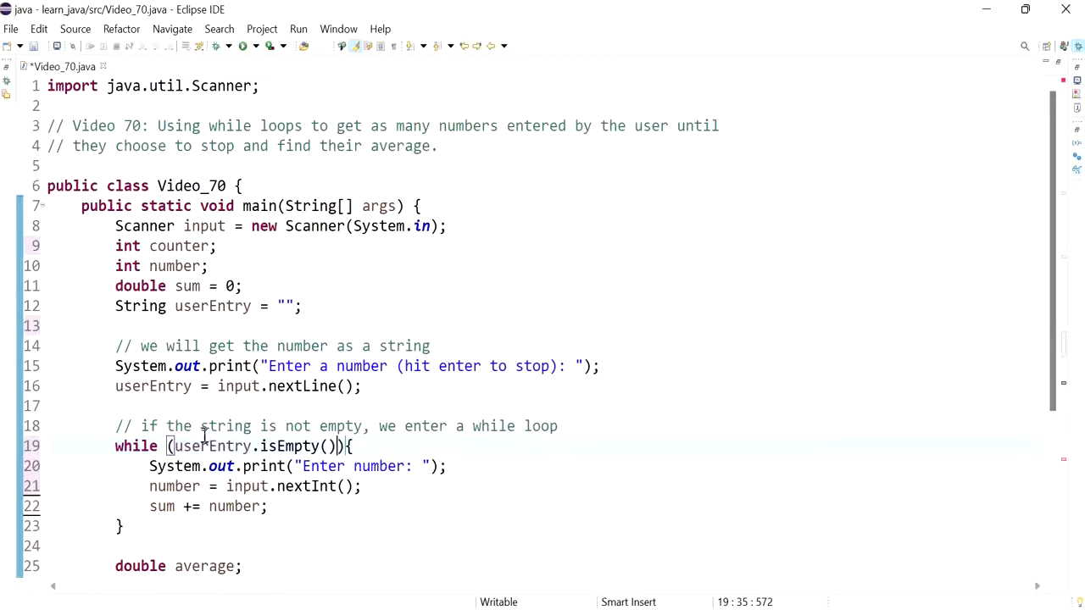
pyautogui.doubleClick(212, 445)
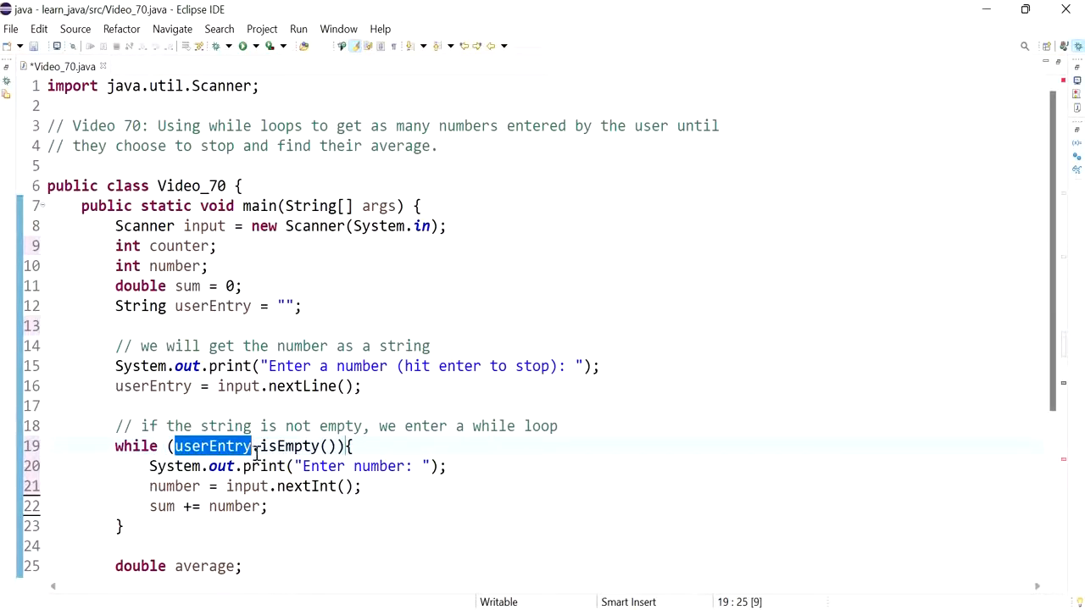
pyautogui.moveTo(343, 448)
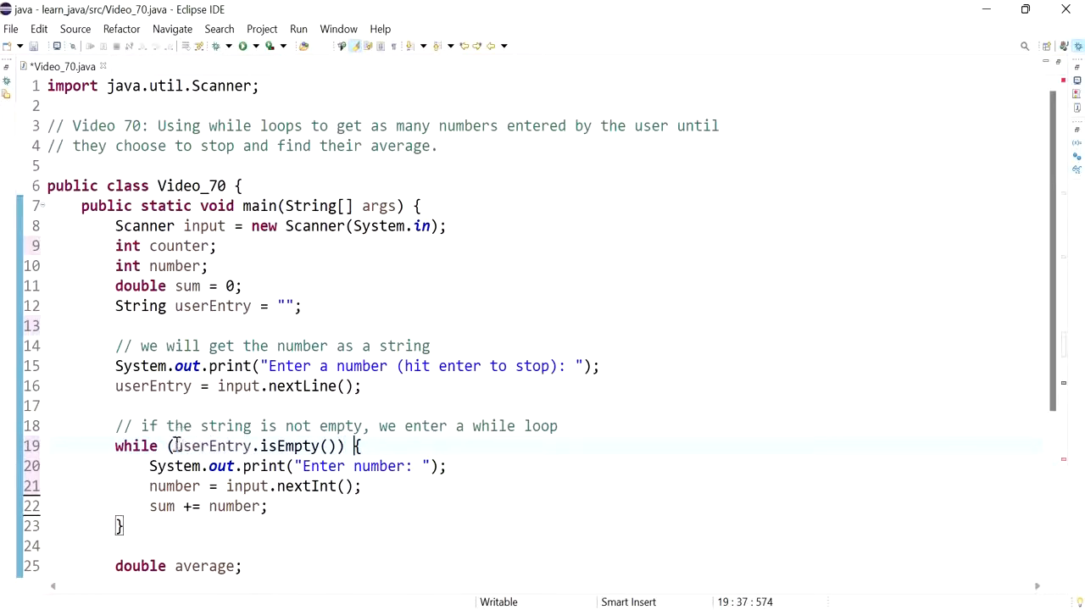
pyautogui.write('!')
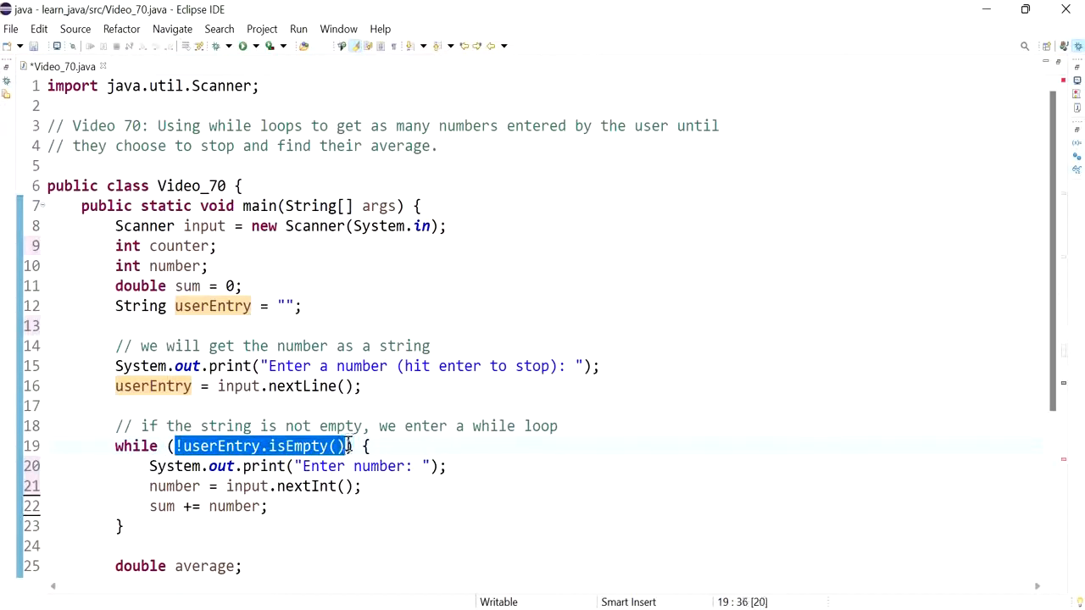
pyautogui.click(183, 446)
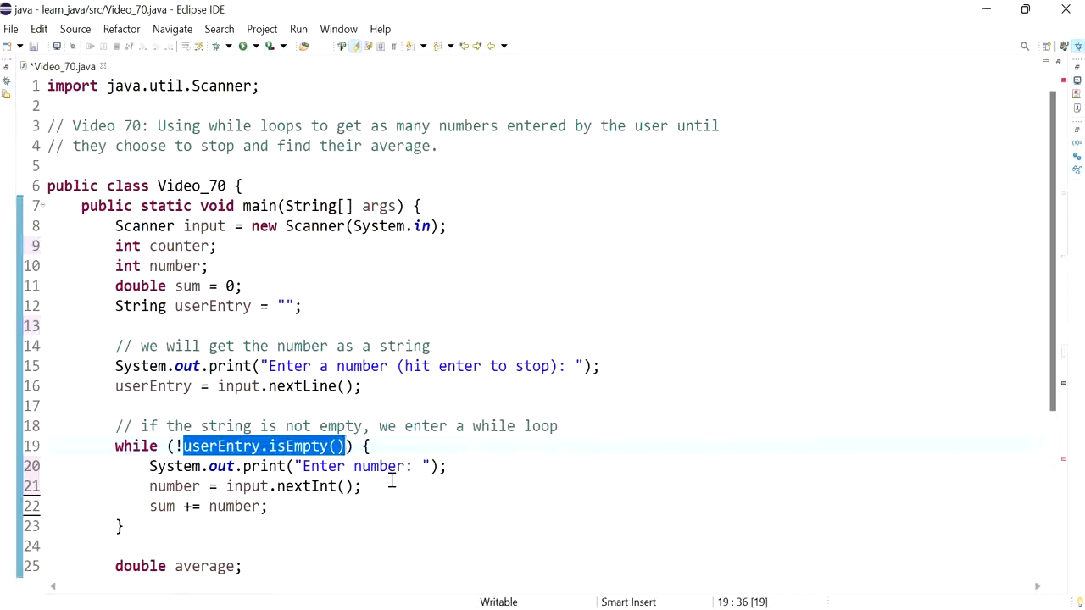
# Begin the loop body with a comment about parsing the entered number into an integer.
pyautogui.scroll(-3)
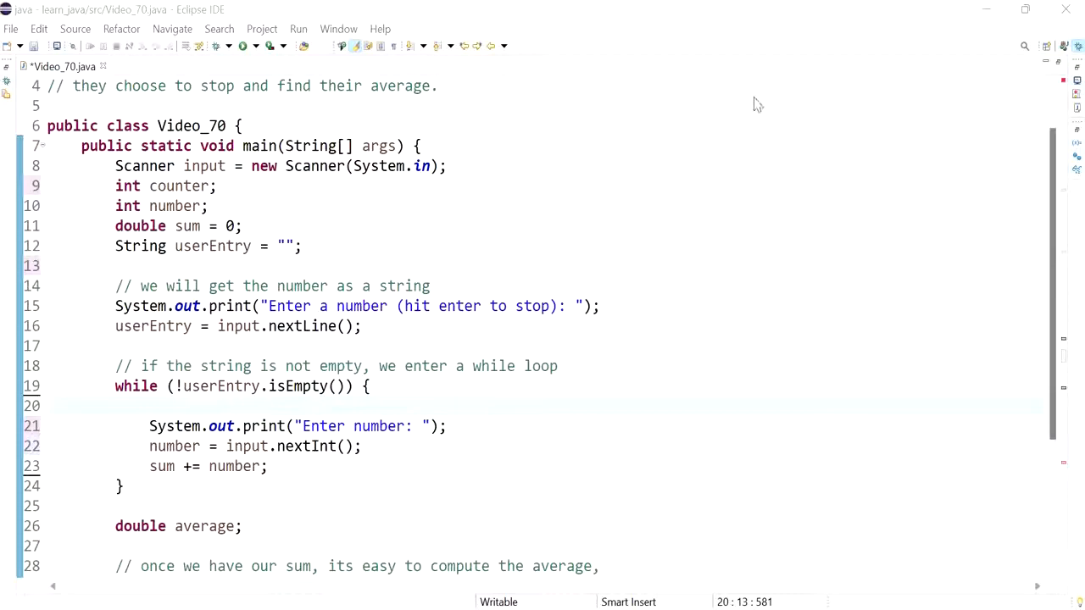
pyautogui.write('// we then parse the entered number into an integer')
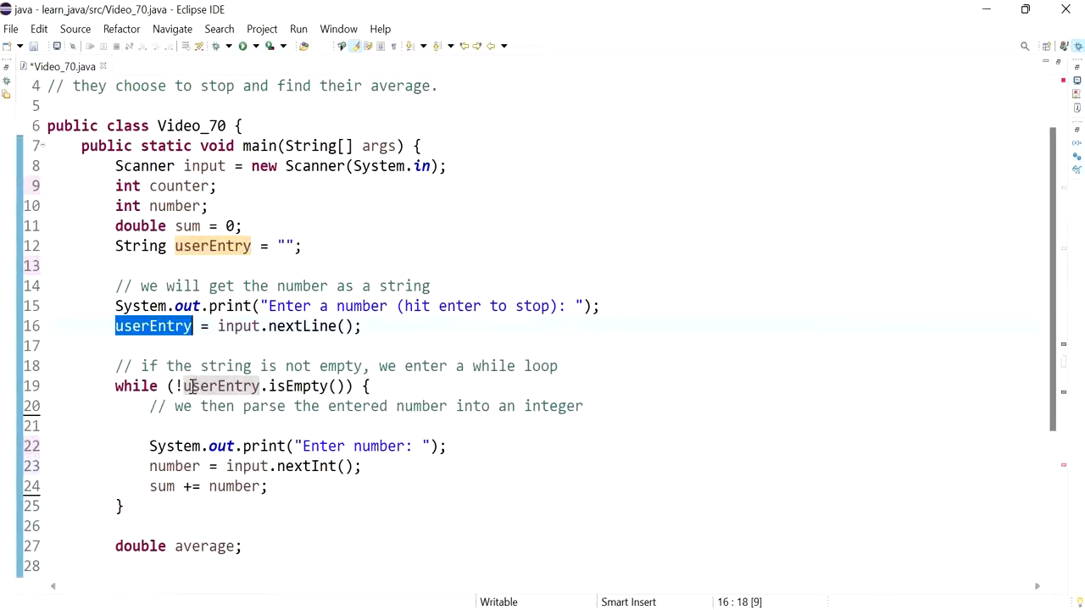
pyautogui.click(161, 425)
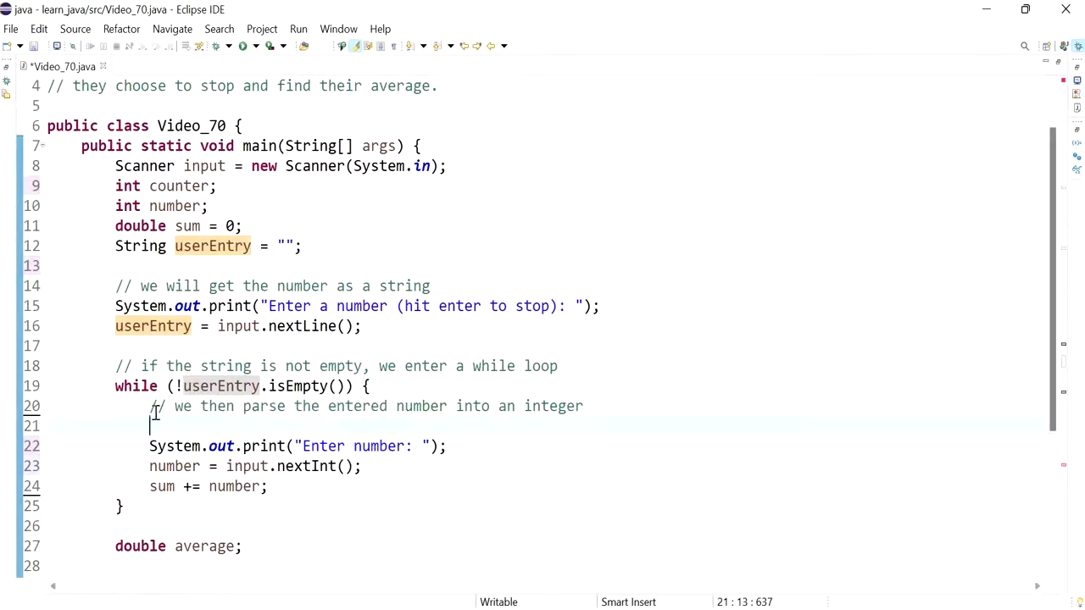
pyautogui.moveTo(149, 407); pyautogui.dragTo(268, 484)
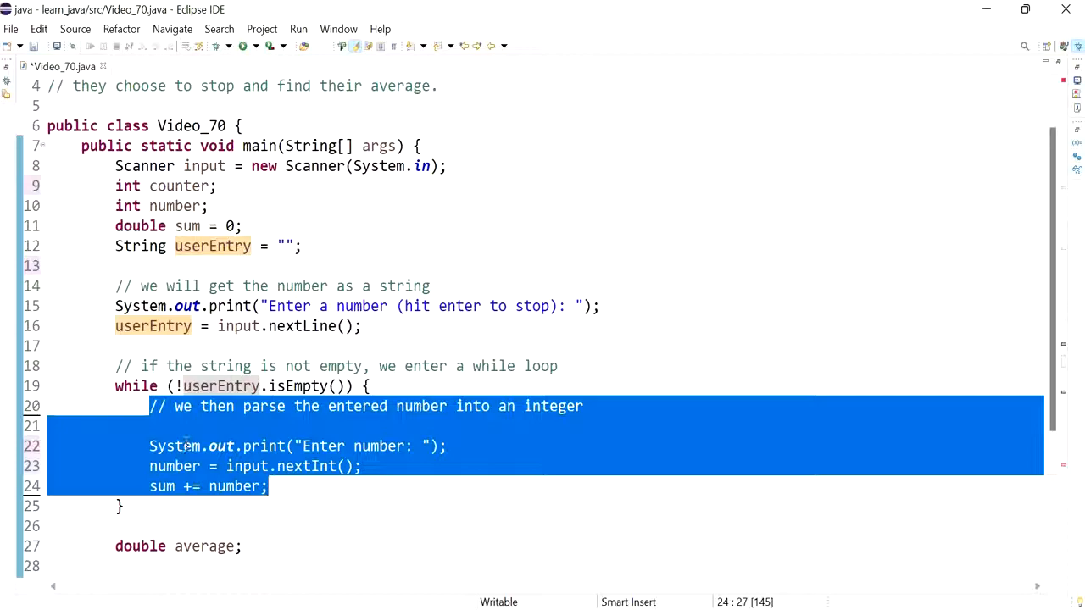
pyautogui.click(194, 426)
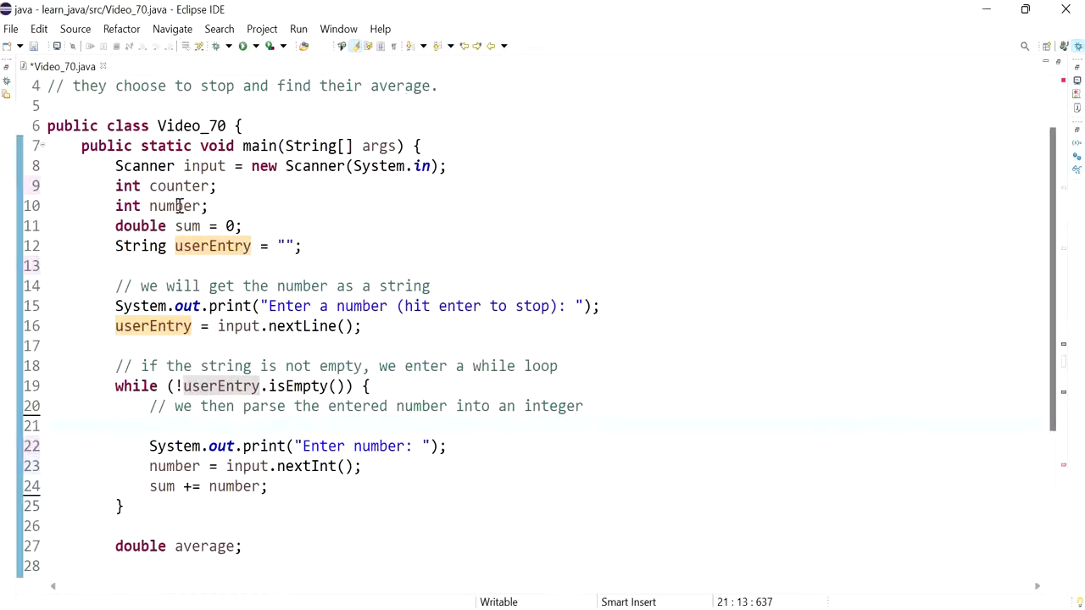
# Start the assignment number = Integer.parseInt(userEntry) under the parse comment.
pyautogui.doubleClick(176, 205)
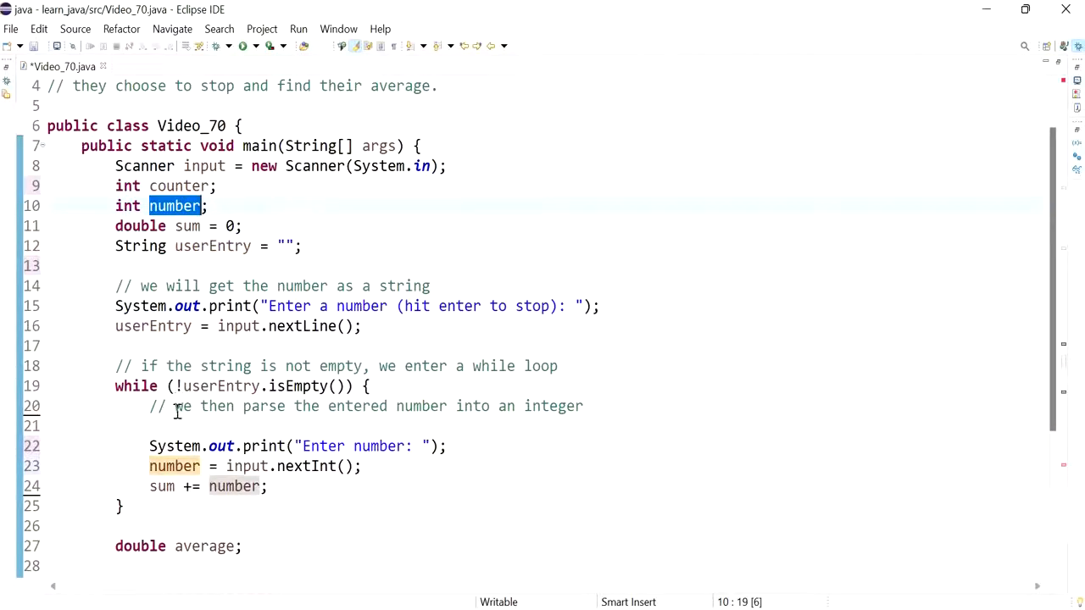
pyautogui.write('number =')
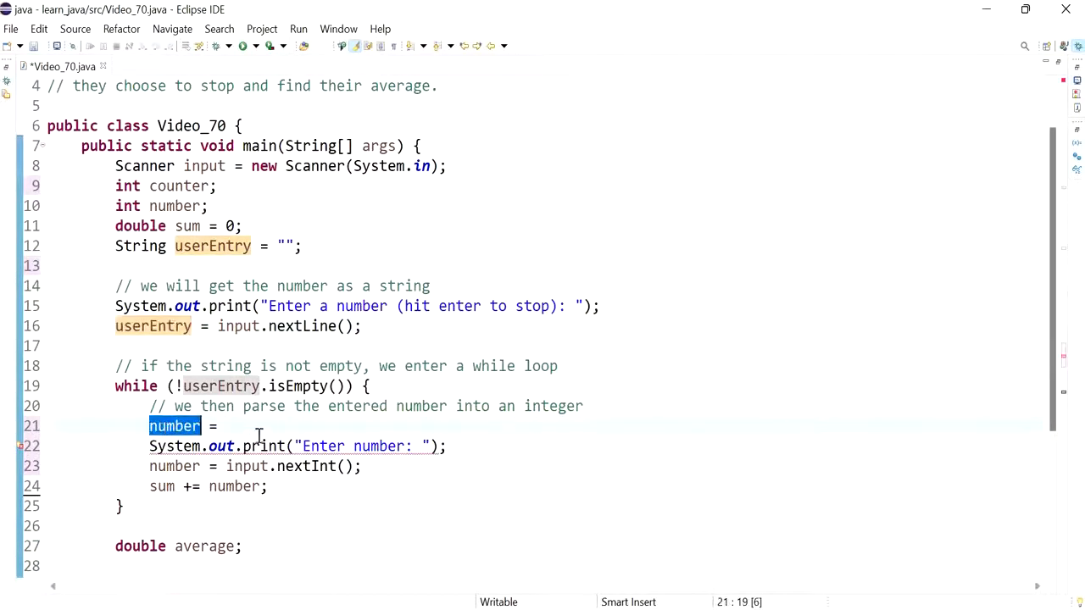
pyautogui.write('userEntry')
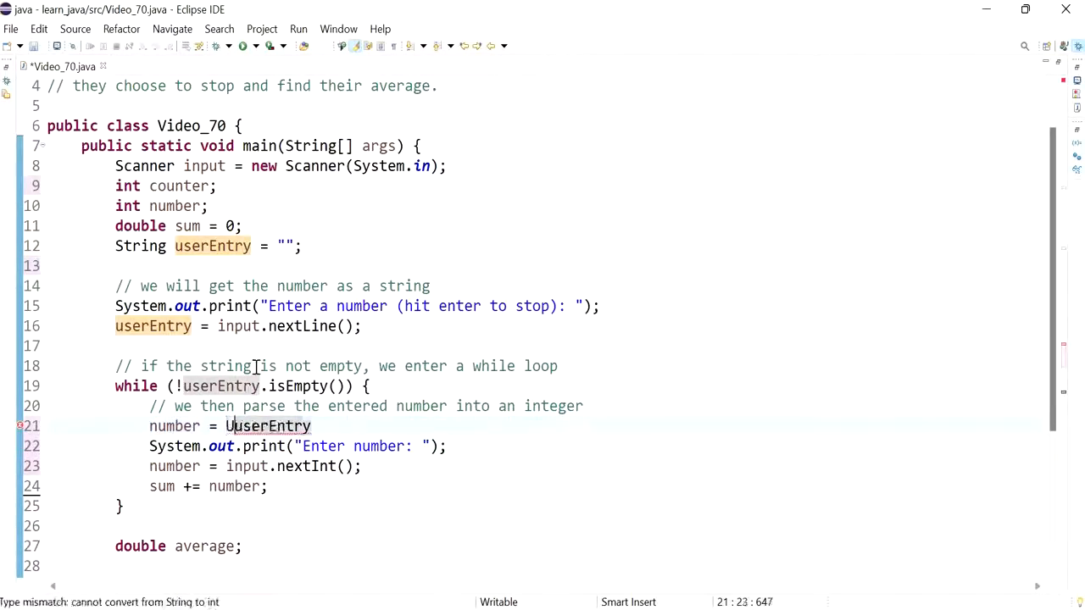
pyautogui.write('nteger')
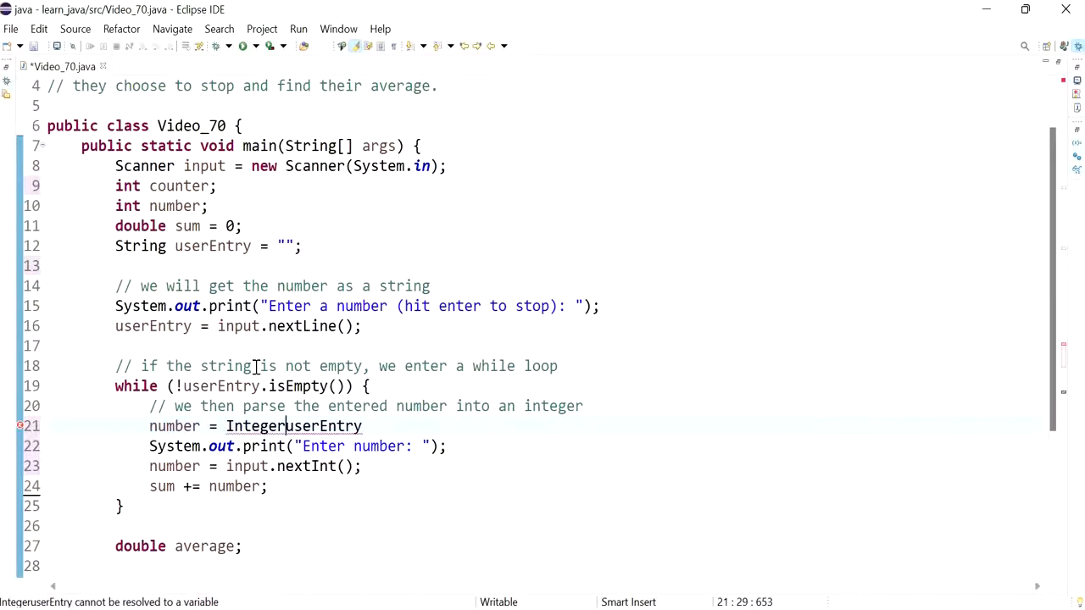
pyautogui.write('.parseInt(')
pyautogui.write('// update the counter to keep track of how many numbers')
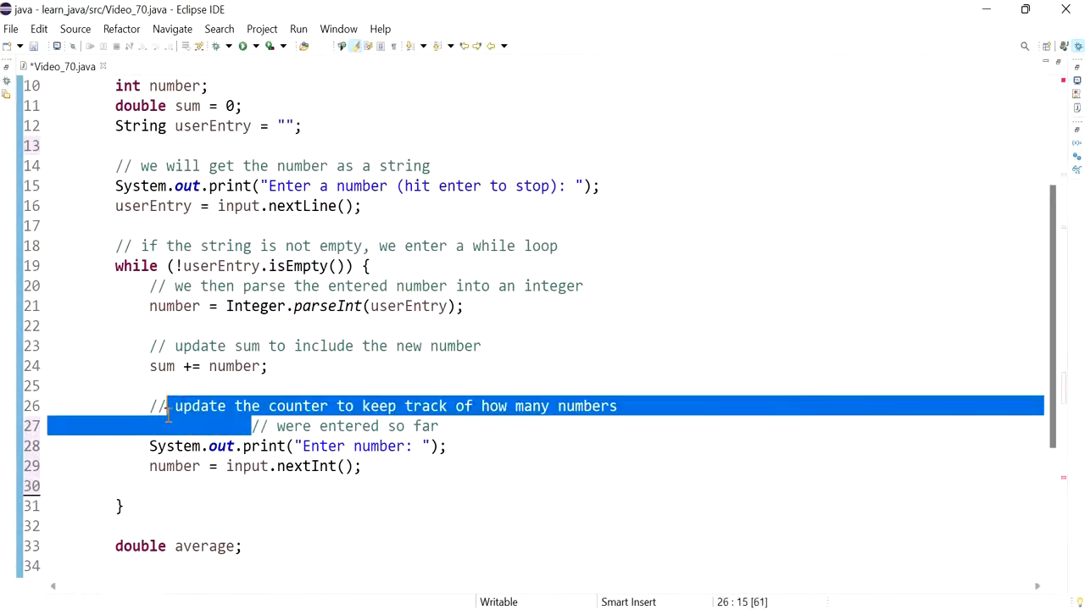
# Add counter++ with the trailing comment //counter = counter + 1 in the loop body.
pyautogui.click(338, 425)
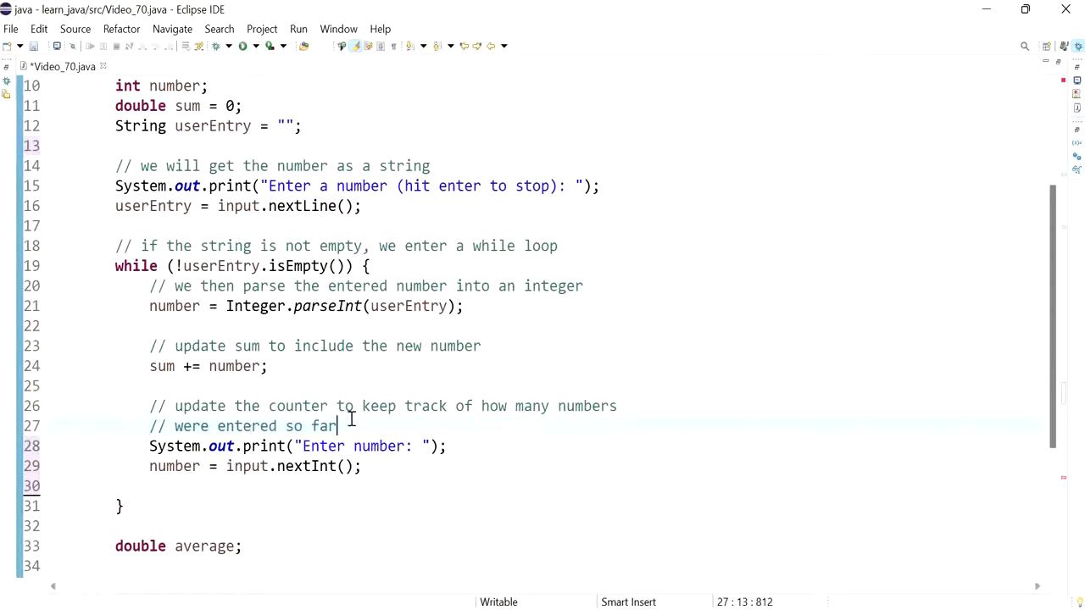
pyautogui.scroll(-3)
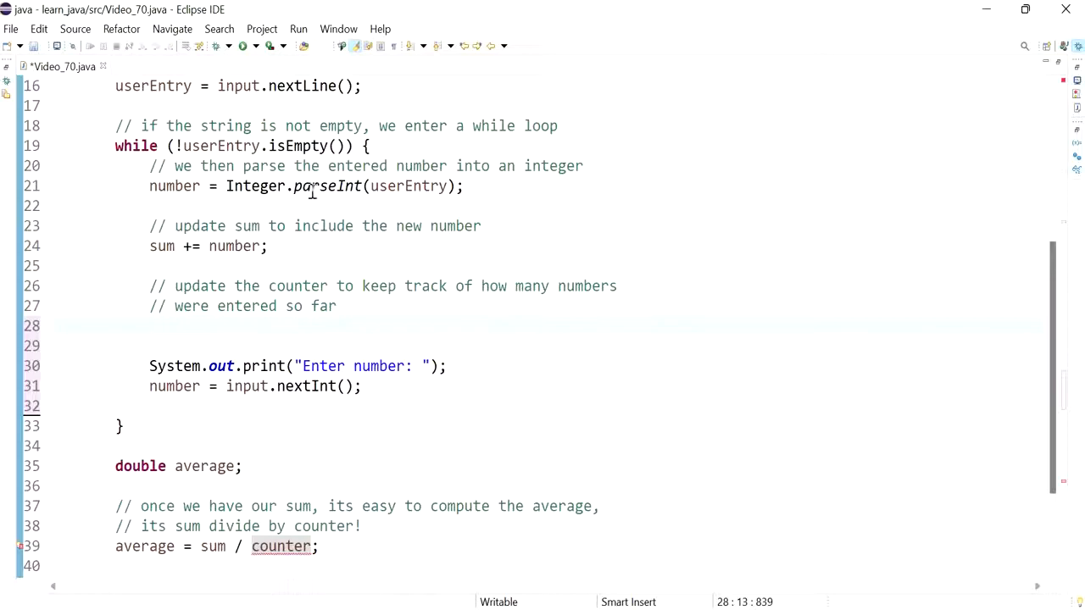
pyautogui.write('counter++;')
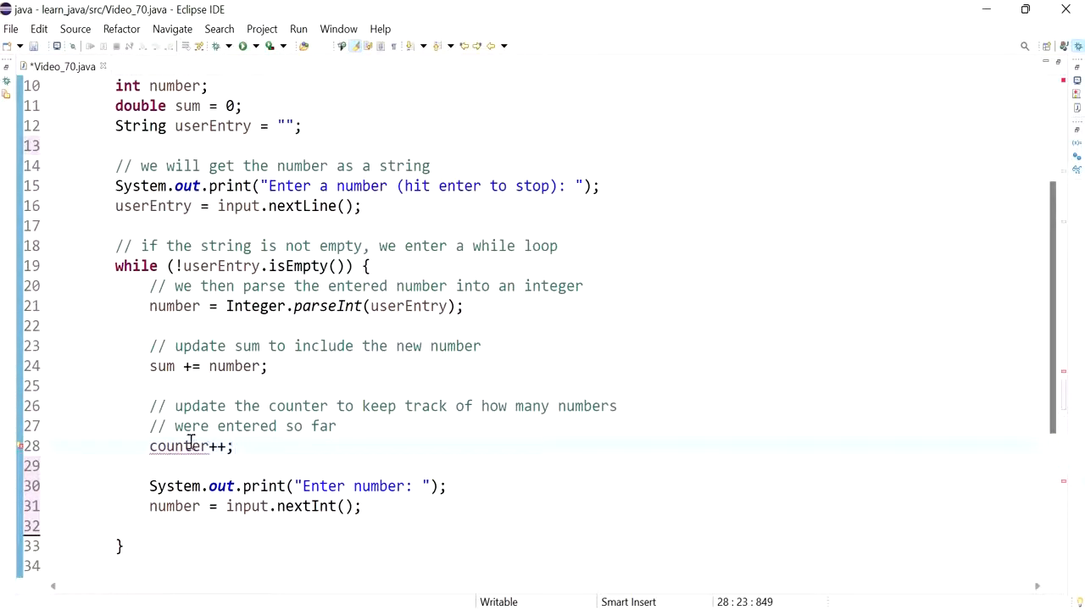
pyautogui.moveTo(180, 447)
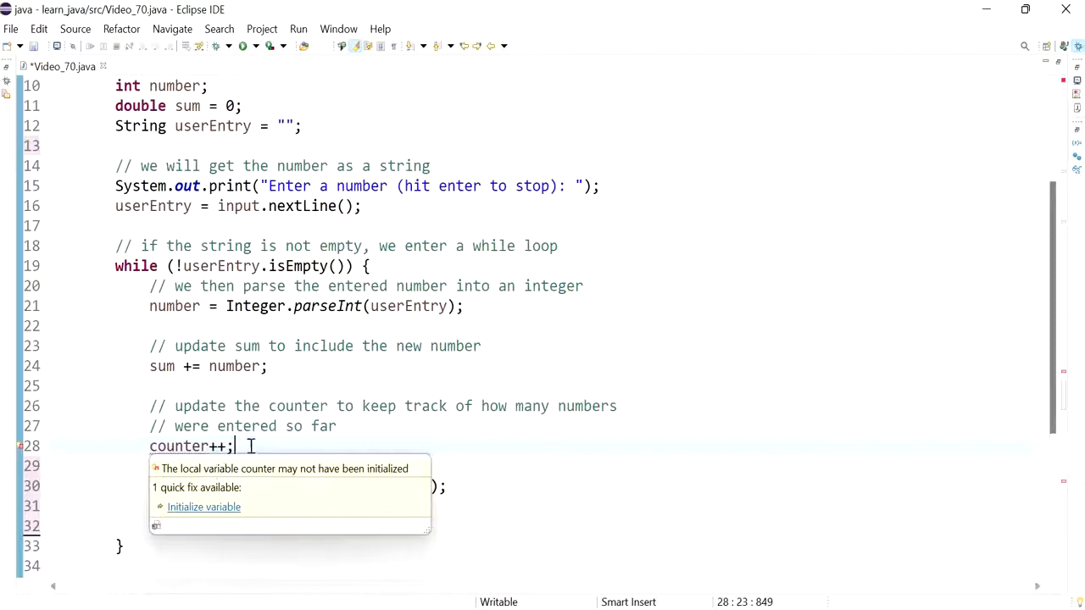
pyautogui.write('//counte')
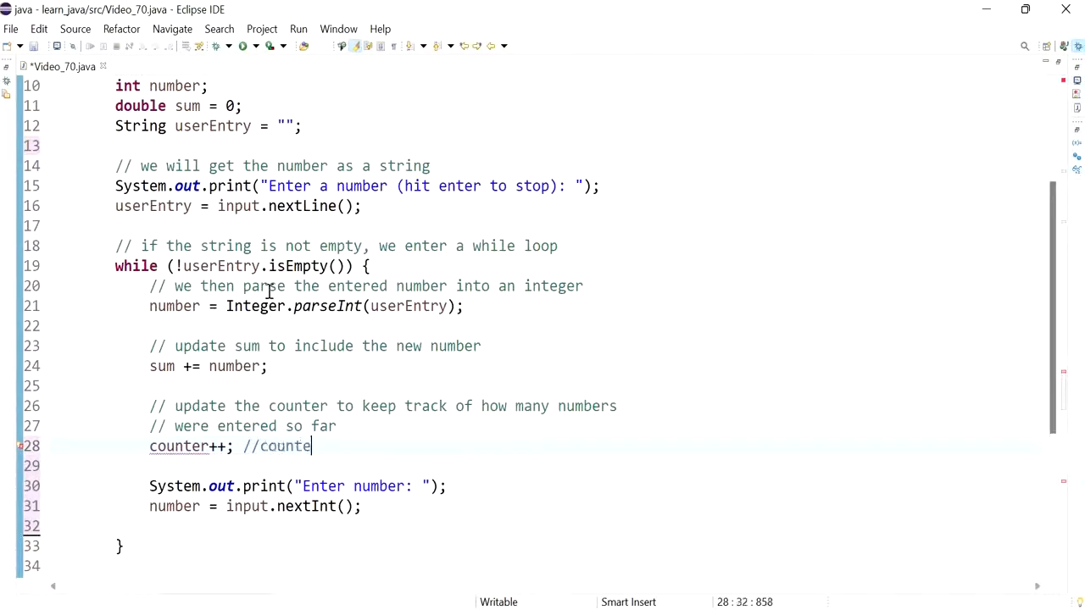
pyautogui.write('r = counter + 1')
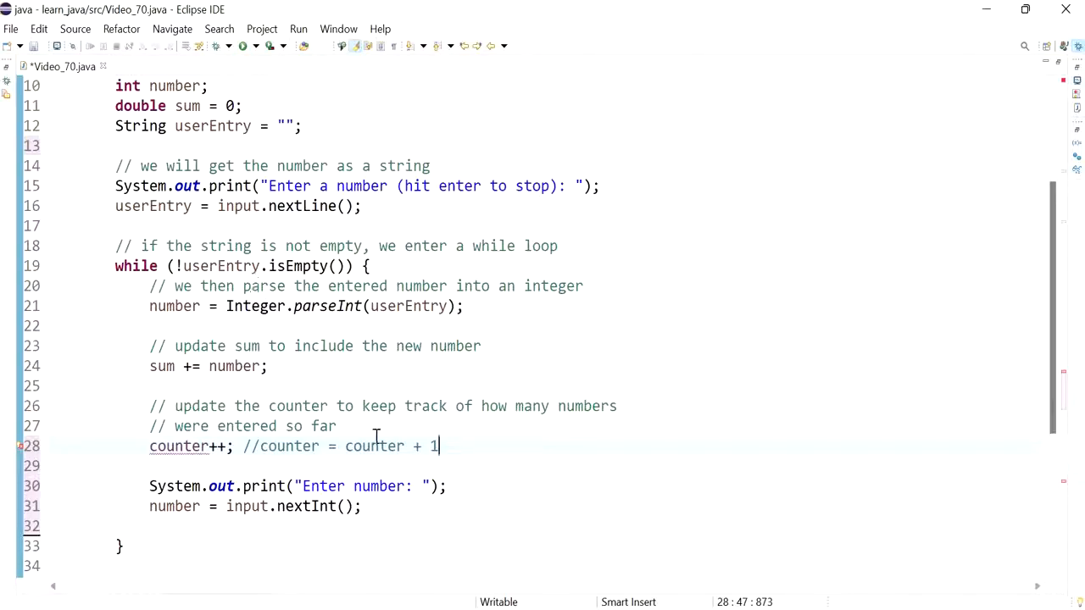
pyautogui.doubleClick(375, 505)
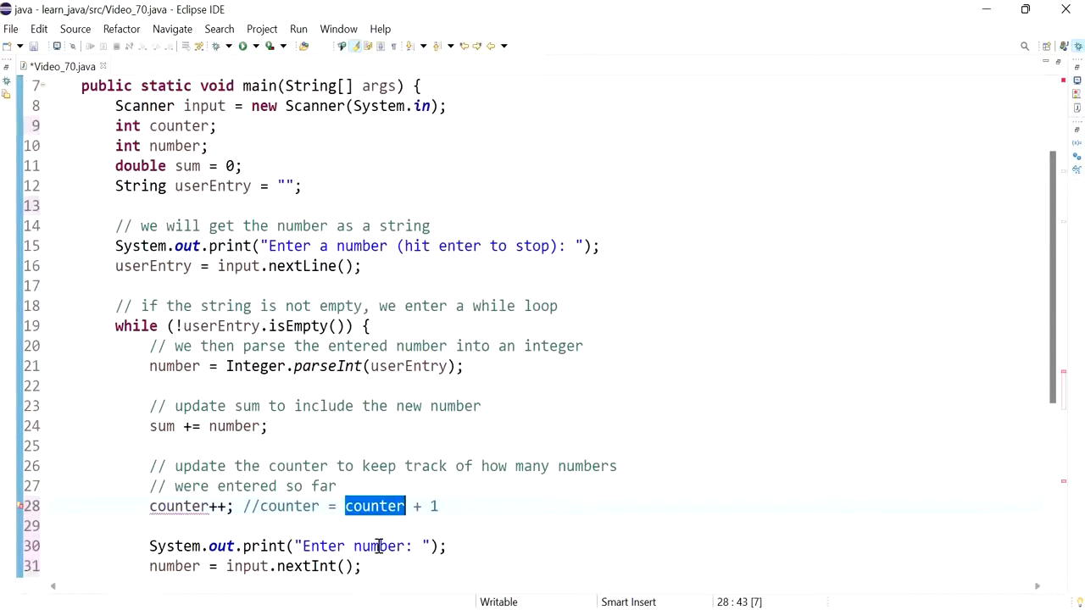
# Initialise the declaration to int counter = 0.
pyautogui.click(203, 126)
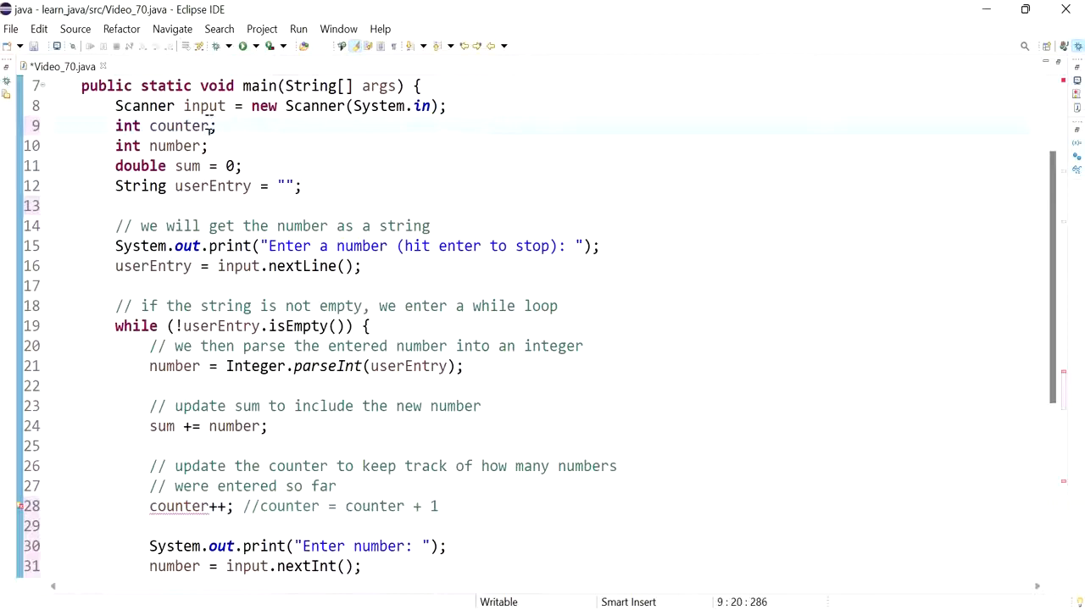
pyautogui.write('= 0')
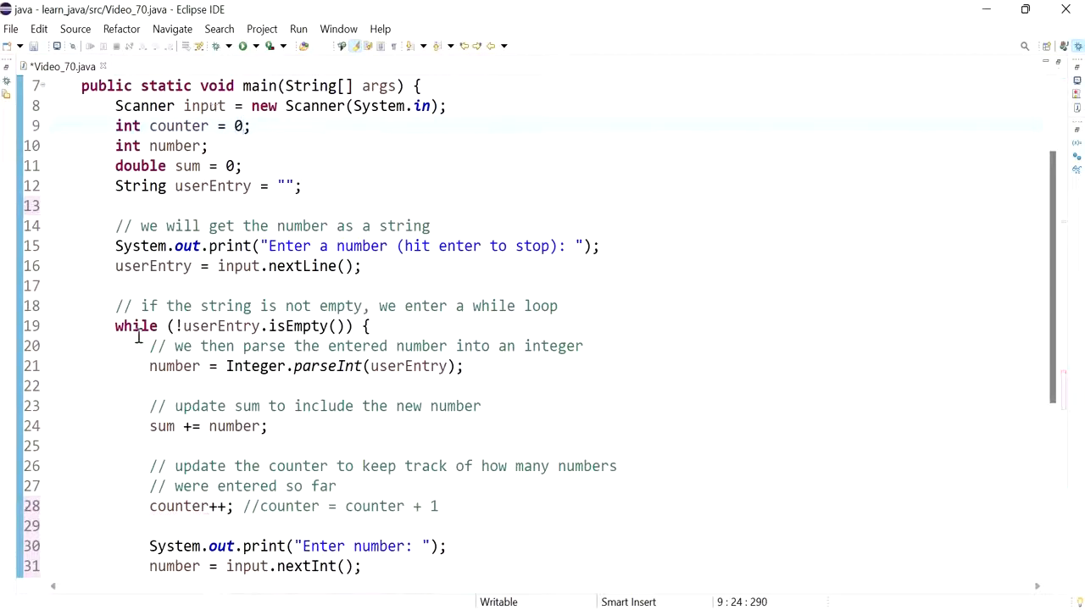
pyautogui.doubleClick(348, 446)
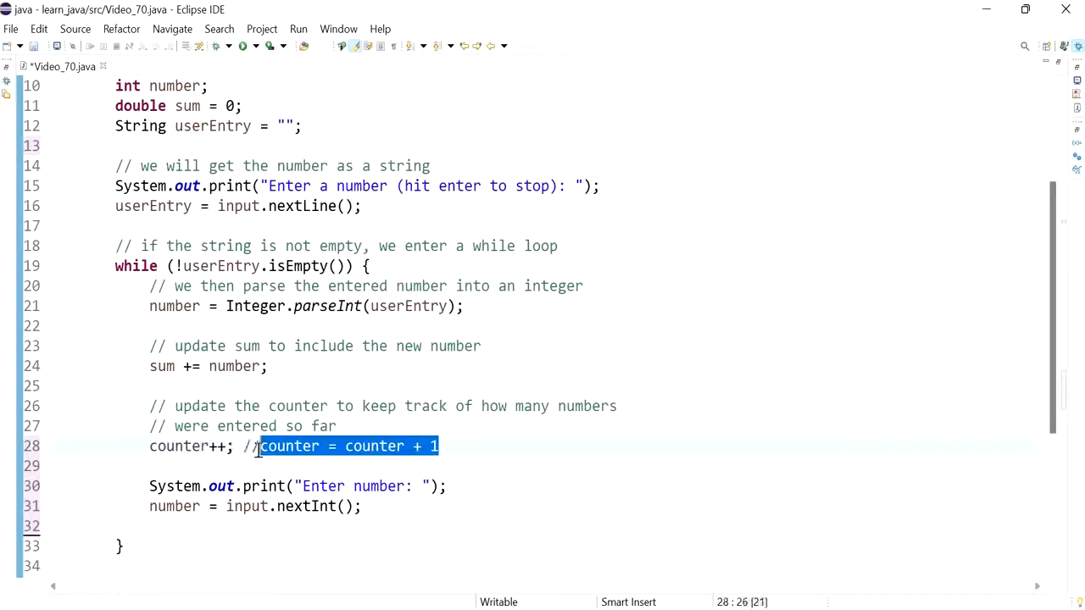
# Remove the counter comment and add a comment about getting a new number to check for quitting.
pyautogui.press('Delete')
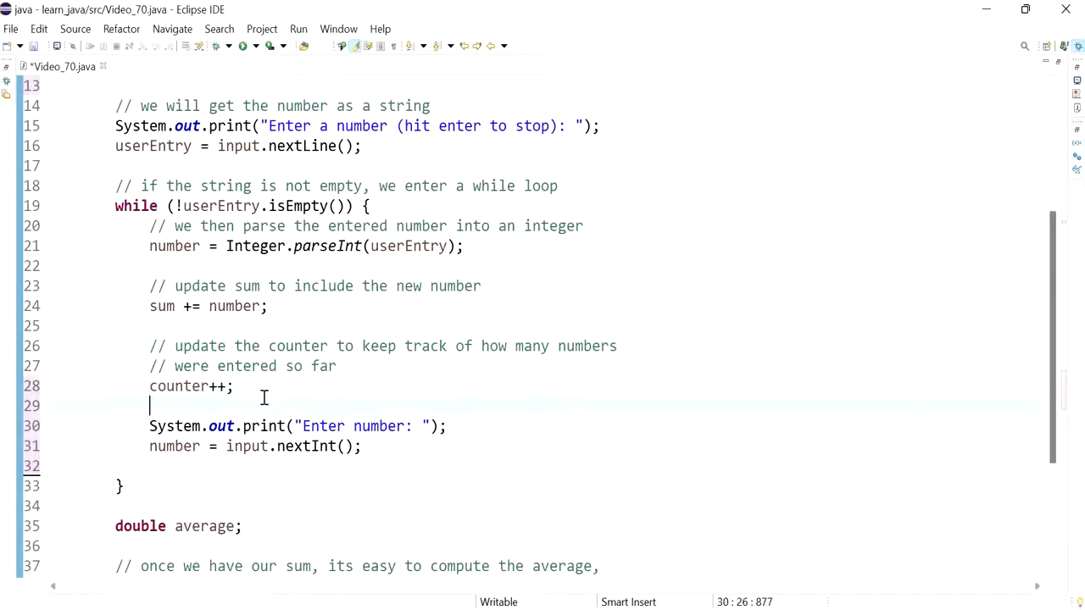
pyautogui.write('// get a new number as a string to check if the user wants to quit or have entered a new number')
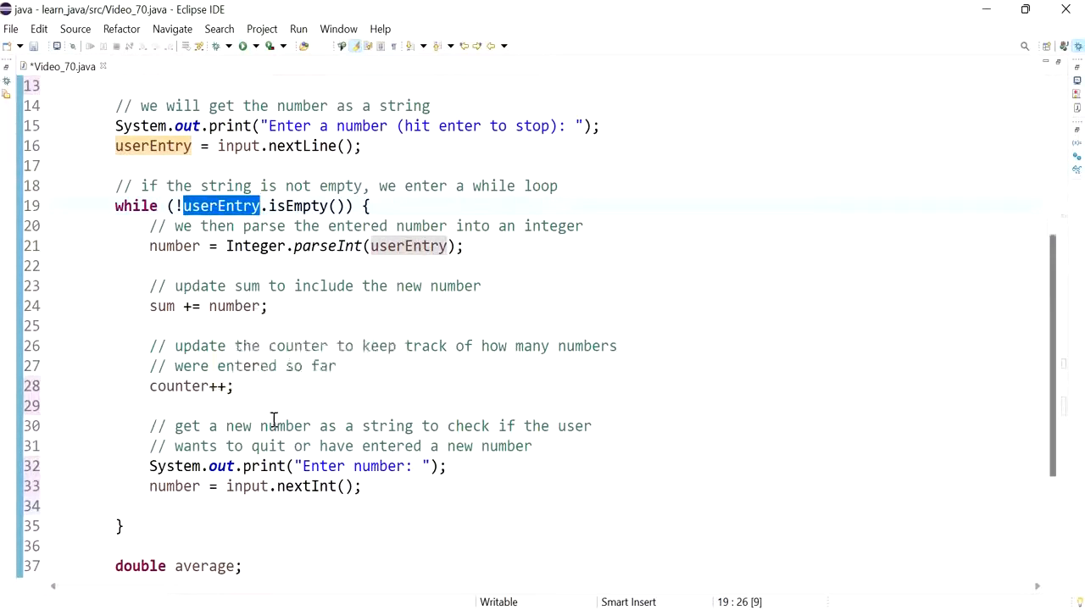
pyautogui.scroll(-3)
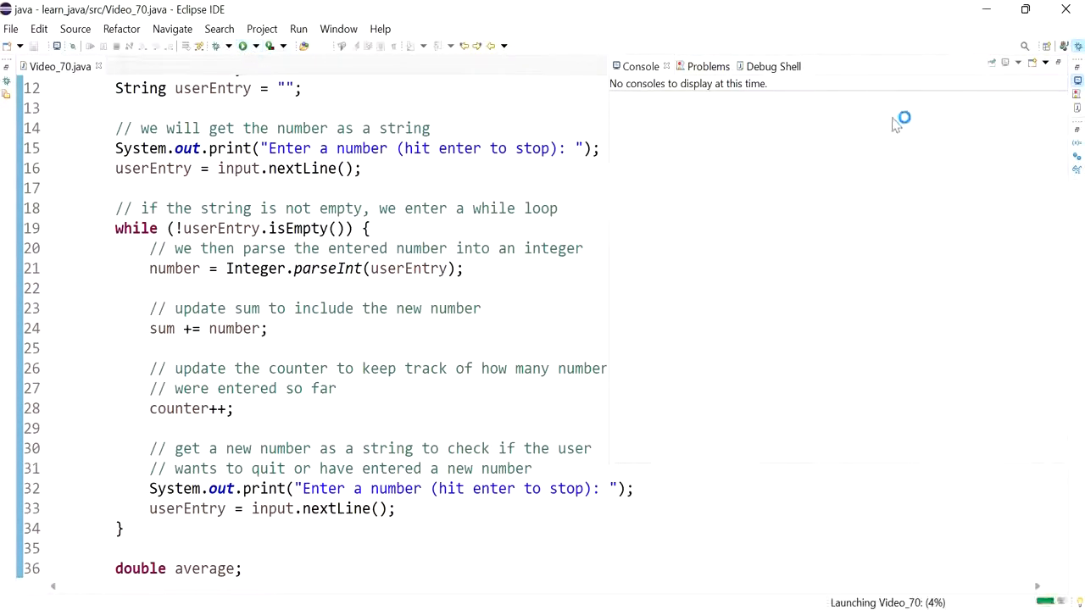
# Run Video_70 and enter 10 repeatedly so the console prints "The average is: 10.00".
pyautogui.write('10')
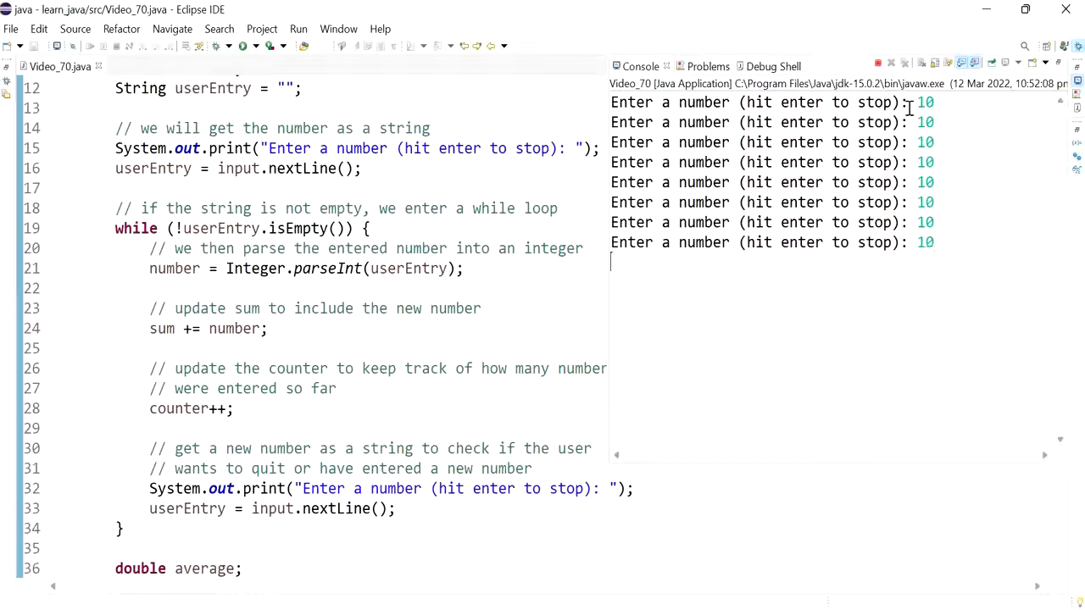
pyautogui.write('10')
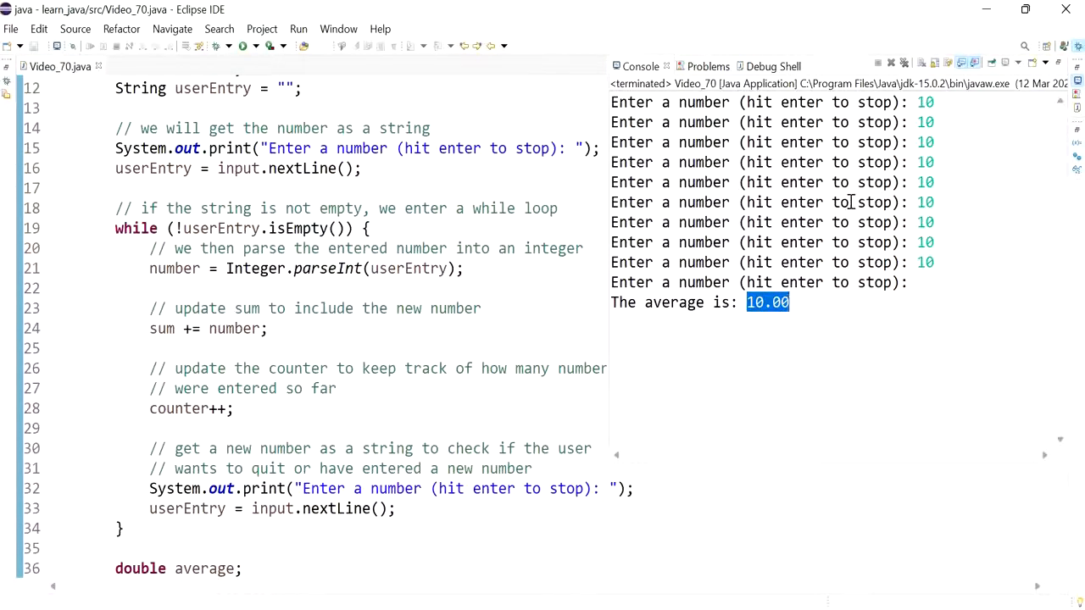
pyautogui.moveTo(803, 272)
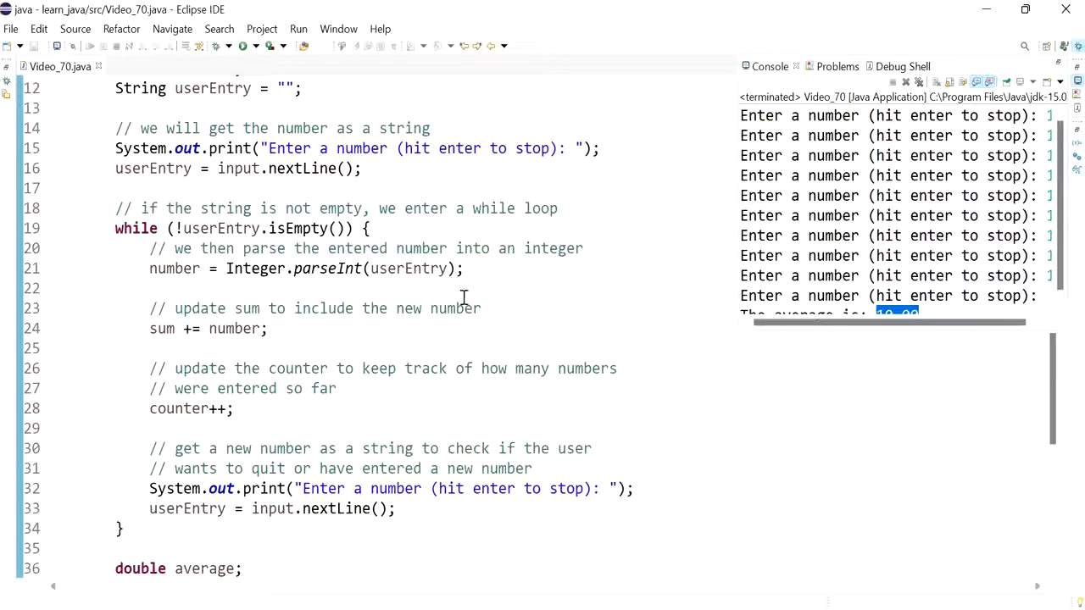
pyautogui.moveTo(573, 334)
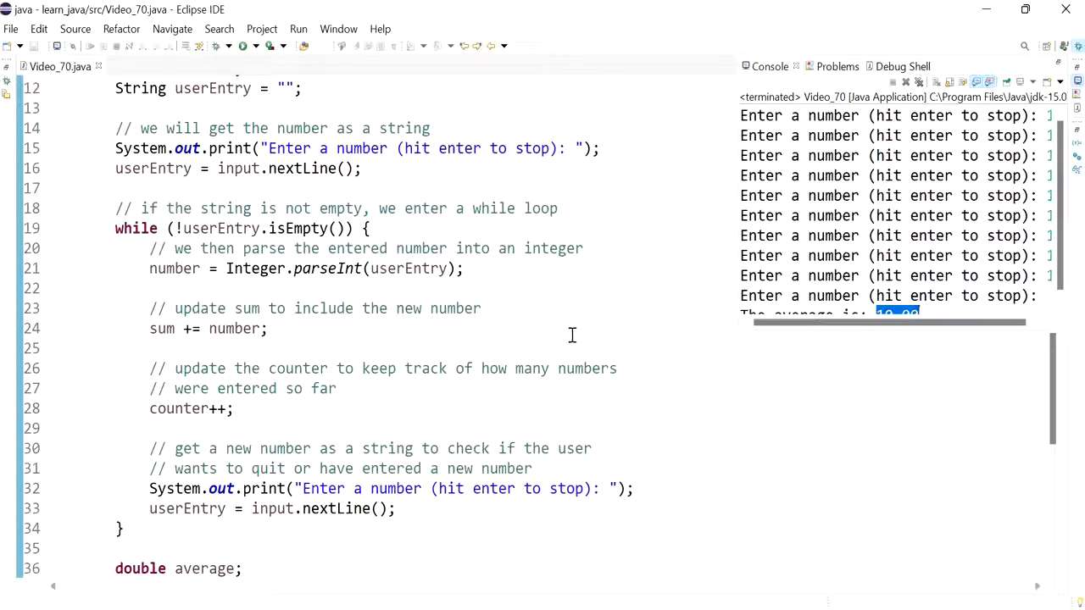